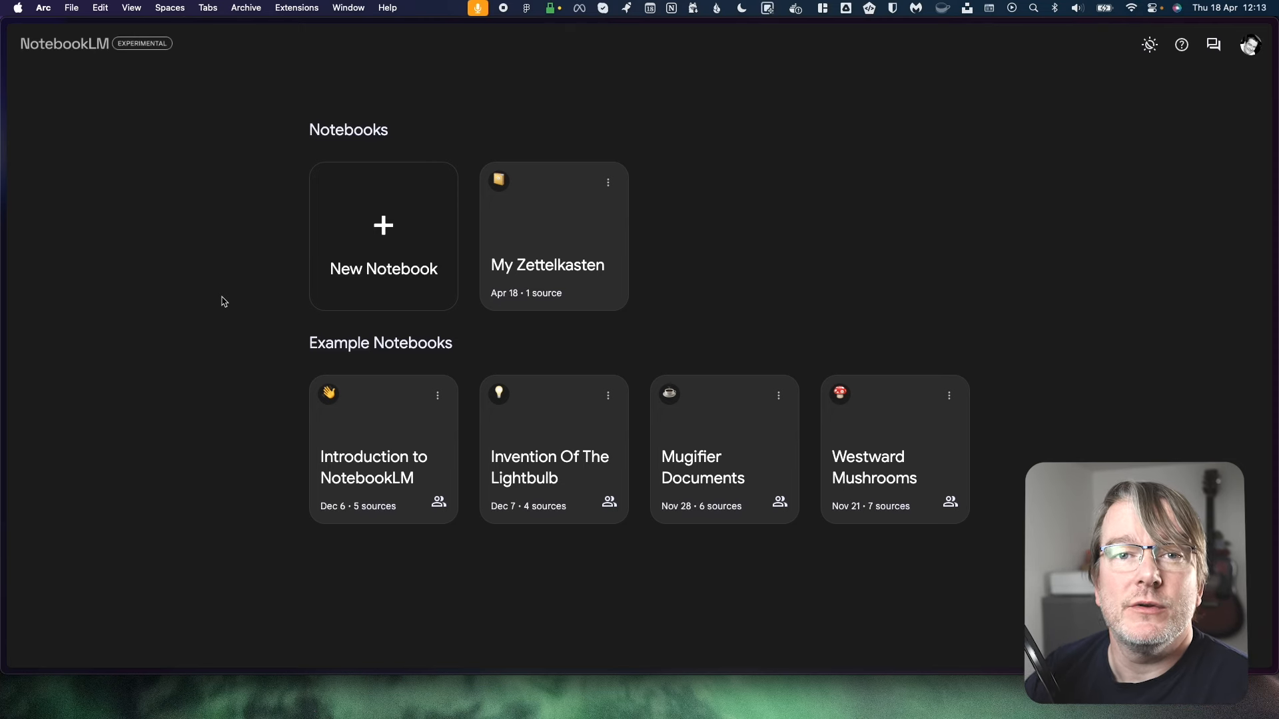
mouse_move(408, 428)
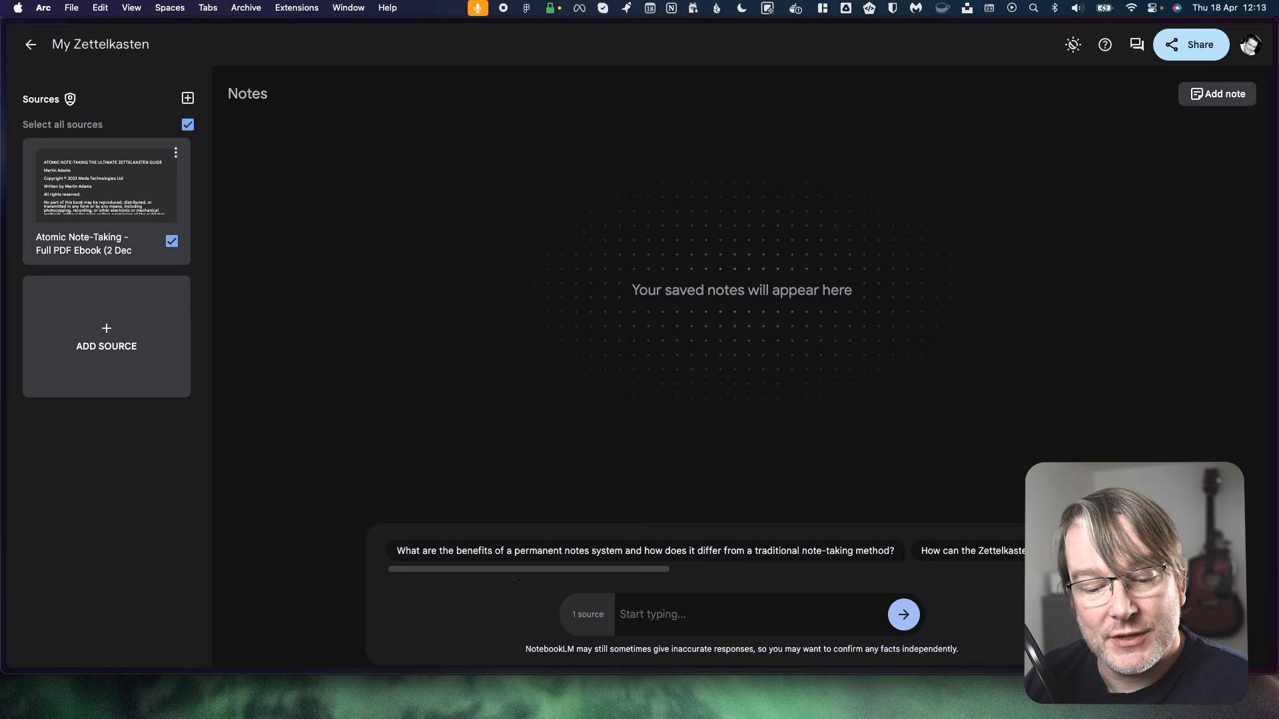
mouse_move(506, 575)
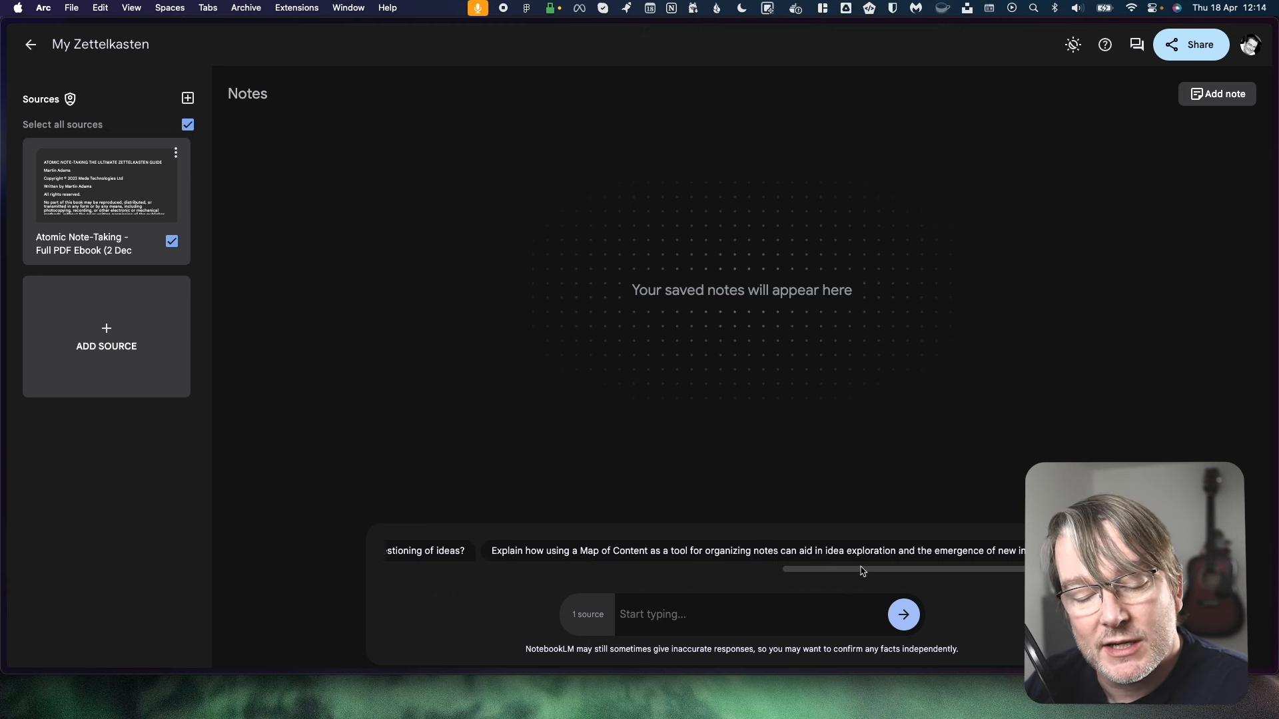
mouse_move(791, 476)
type("What is the core concept a")
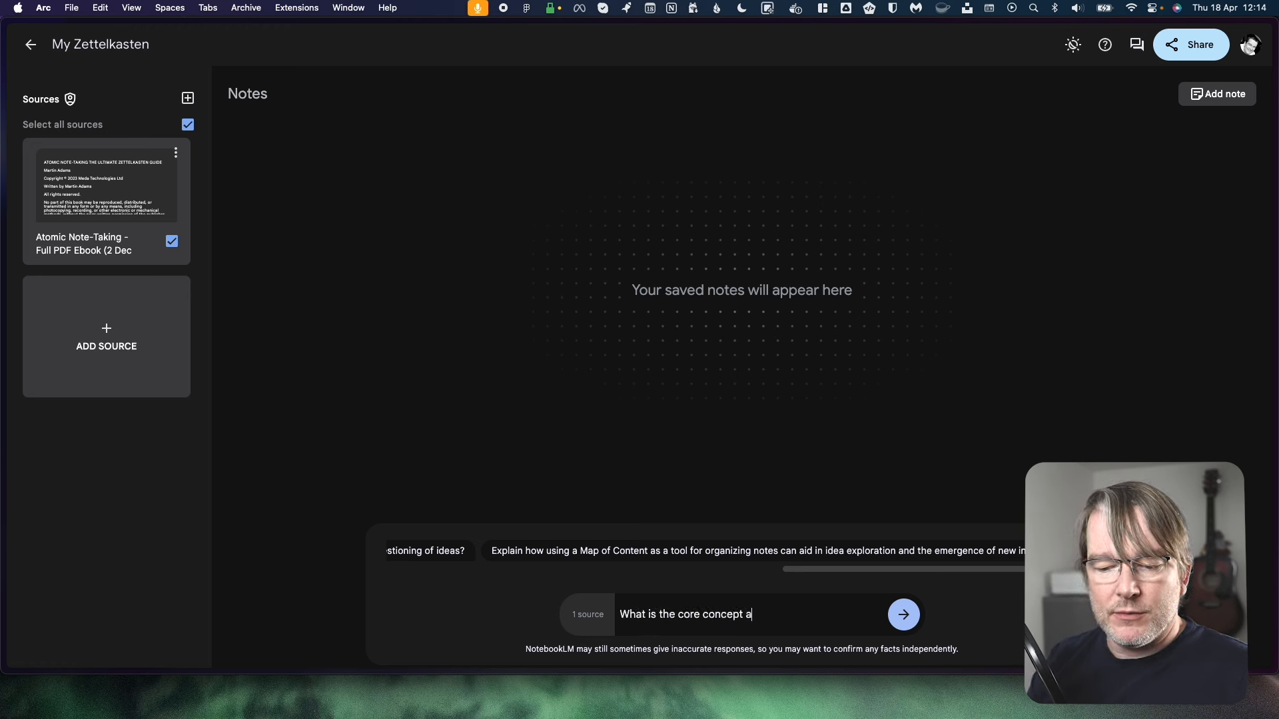
Step: Send "What is the core concept about?" to get the Zettelkasten explanation
left_click(902, 614)
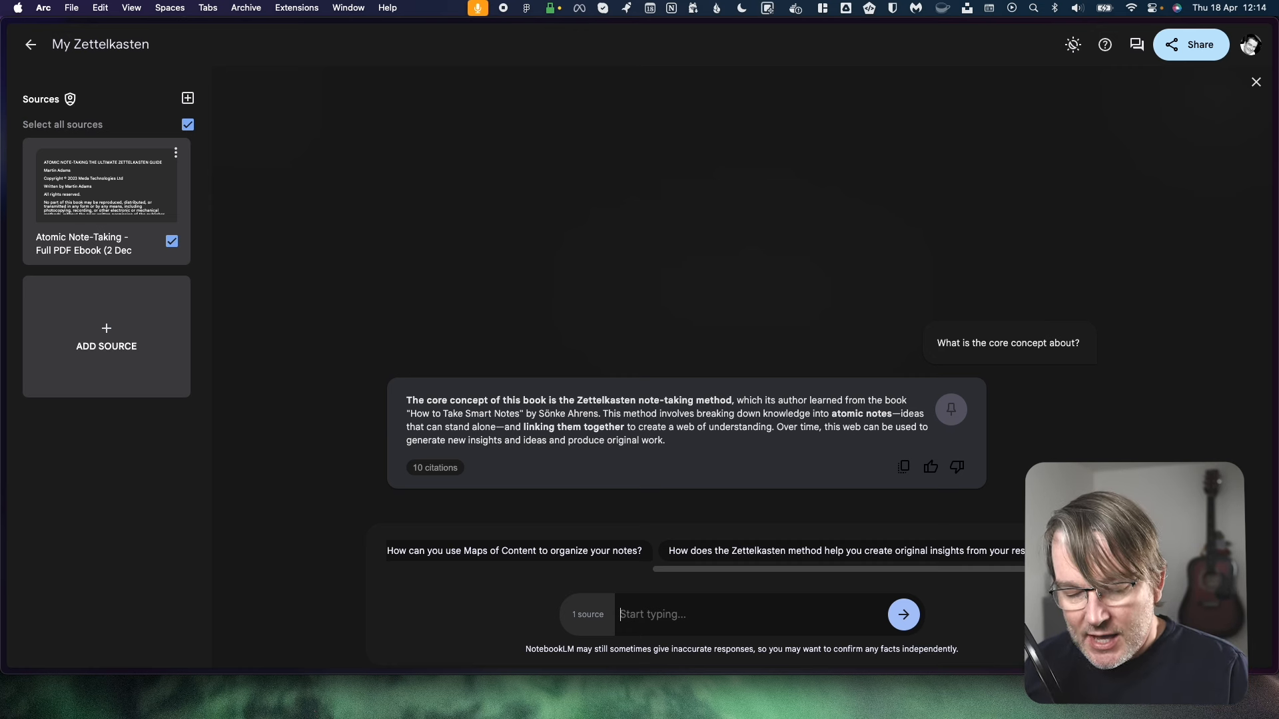
Step: Ask "Can you explain who should read the book?" in the chat
type("Can you explain who")
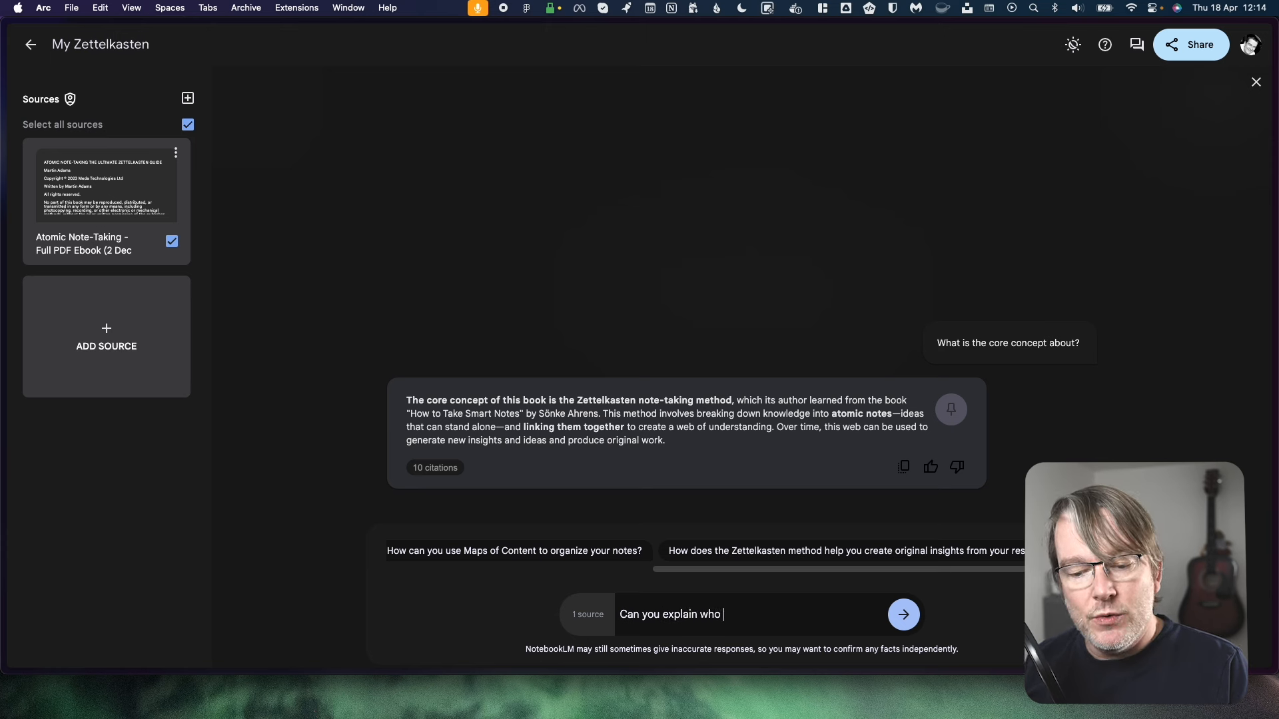
type("should read teh book?")
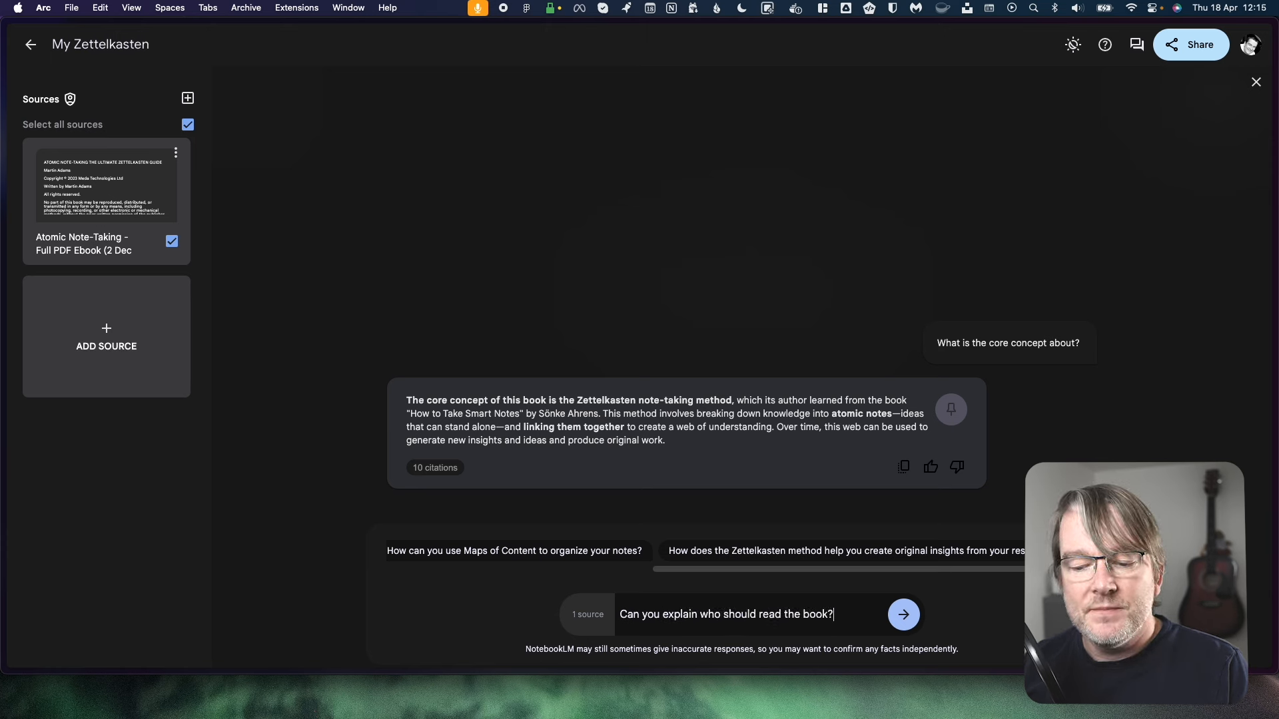
left_click(902, 614)
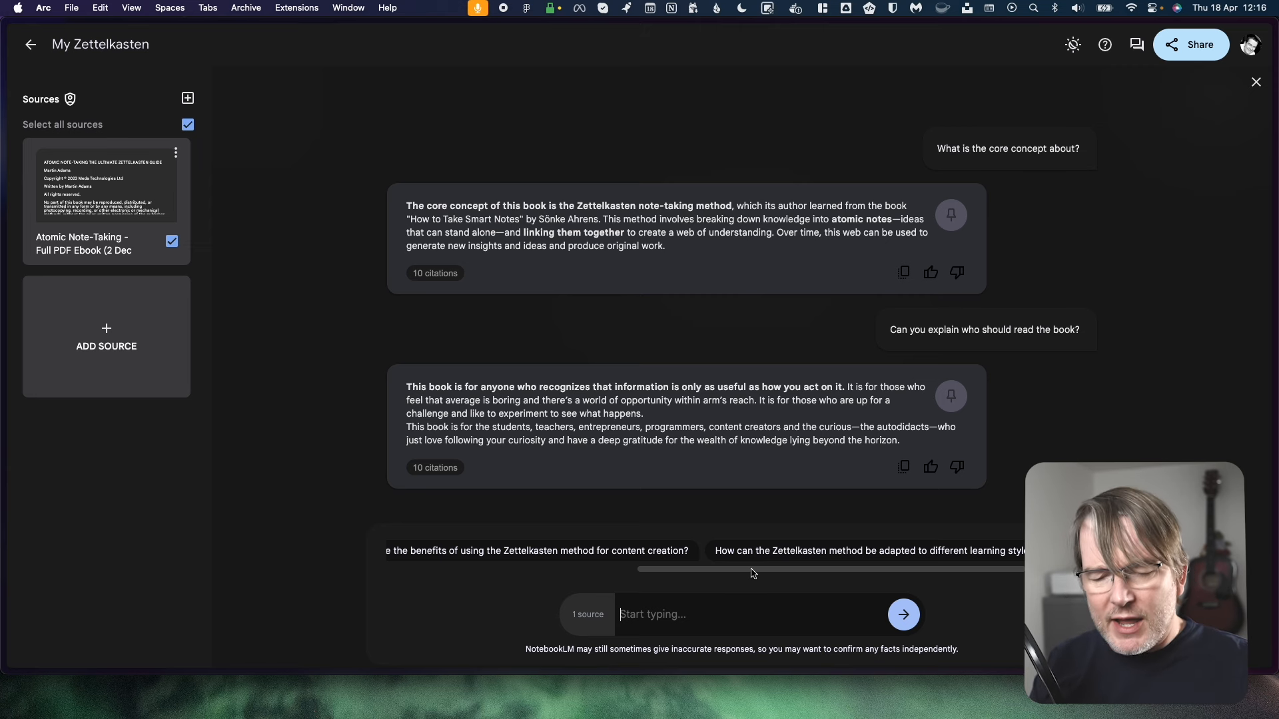
Step: Ask "can you summarise the zettelkasten method?" in the chat
type("can you summarise the zettel")
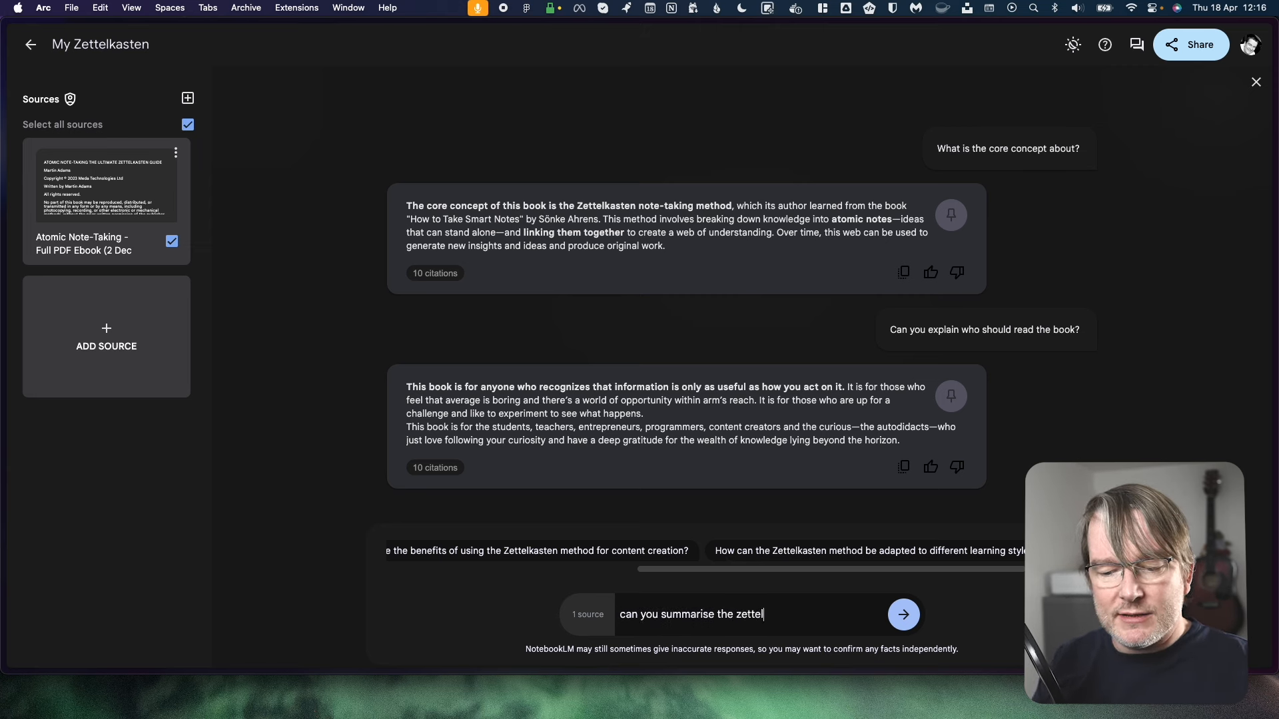
type("kas")
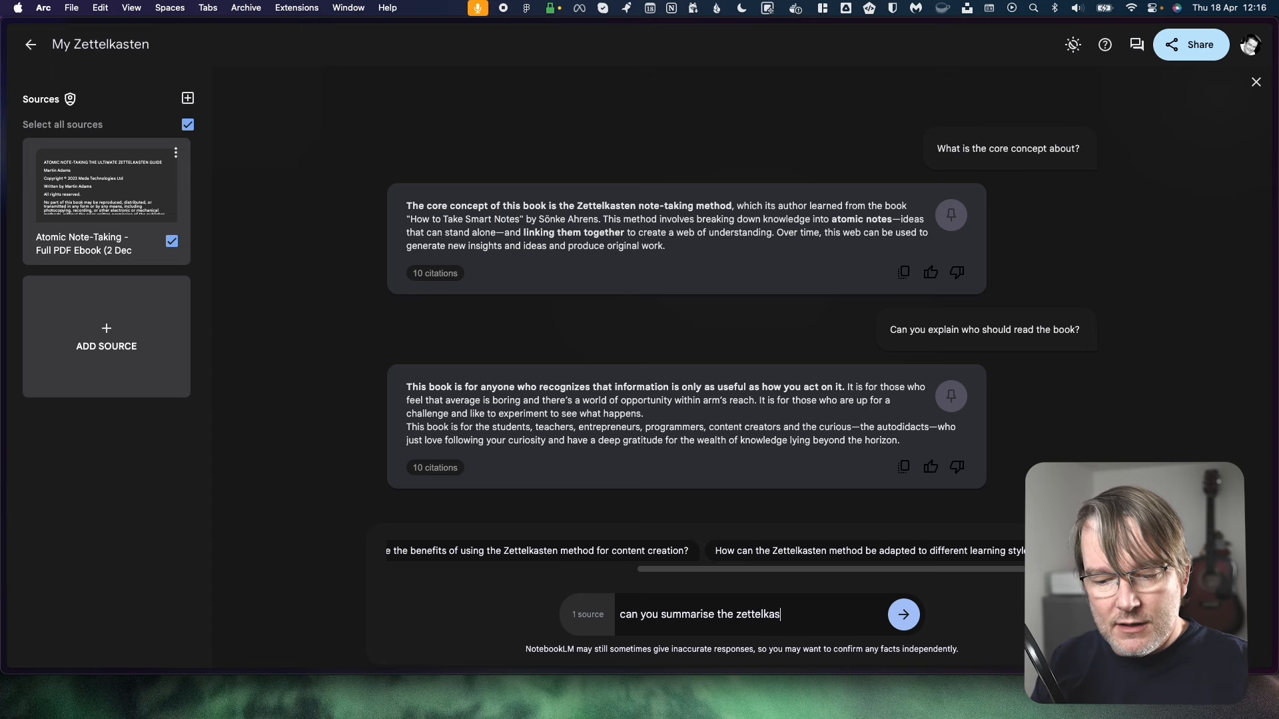
left_click(903, 614)
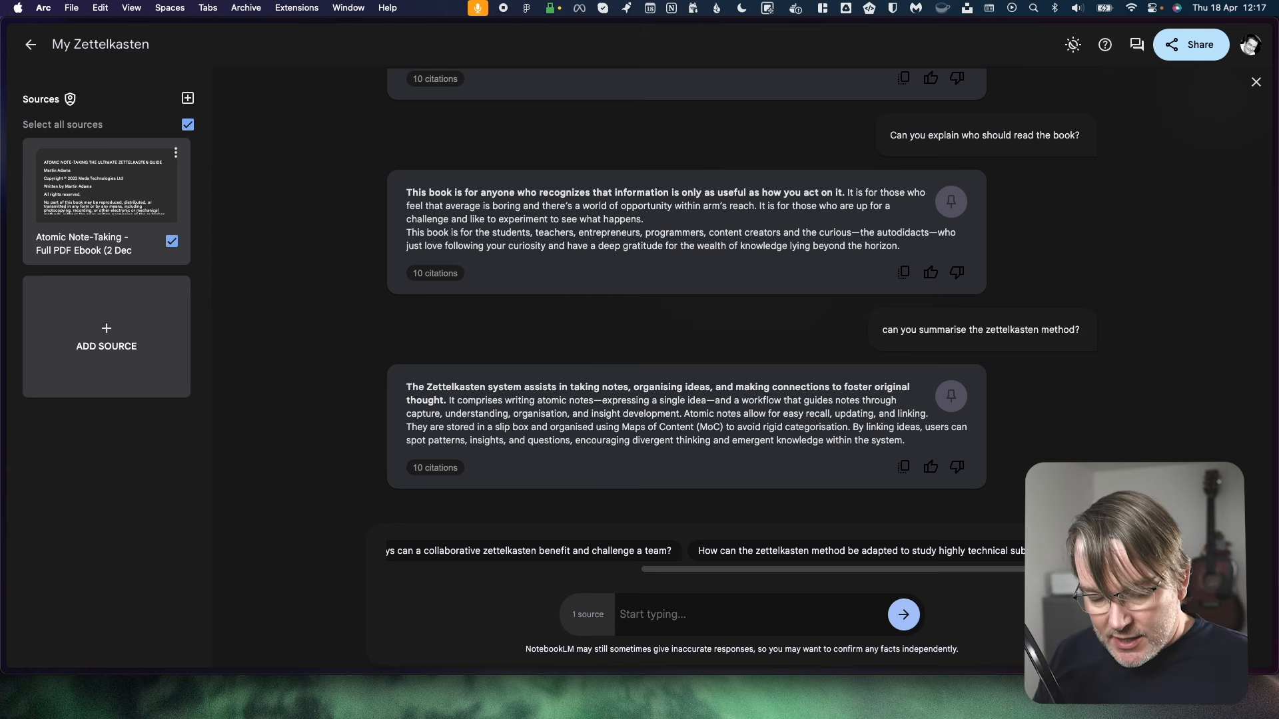
Step: Ask "Can you give an example of an atomic note?" in the chat
type("Can you give")
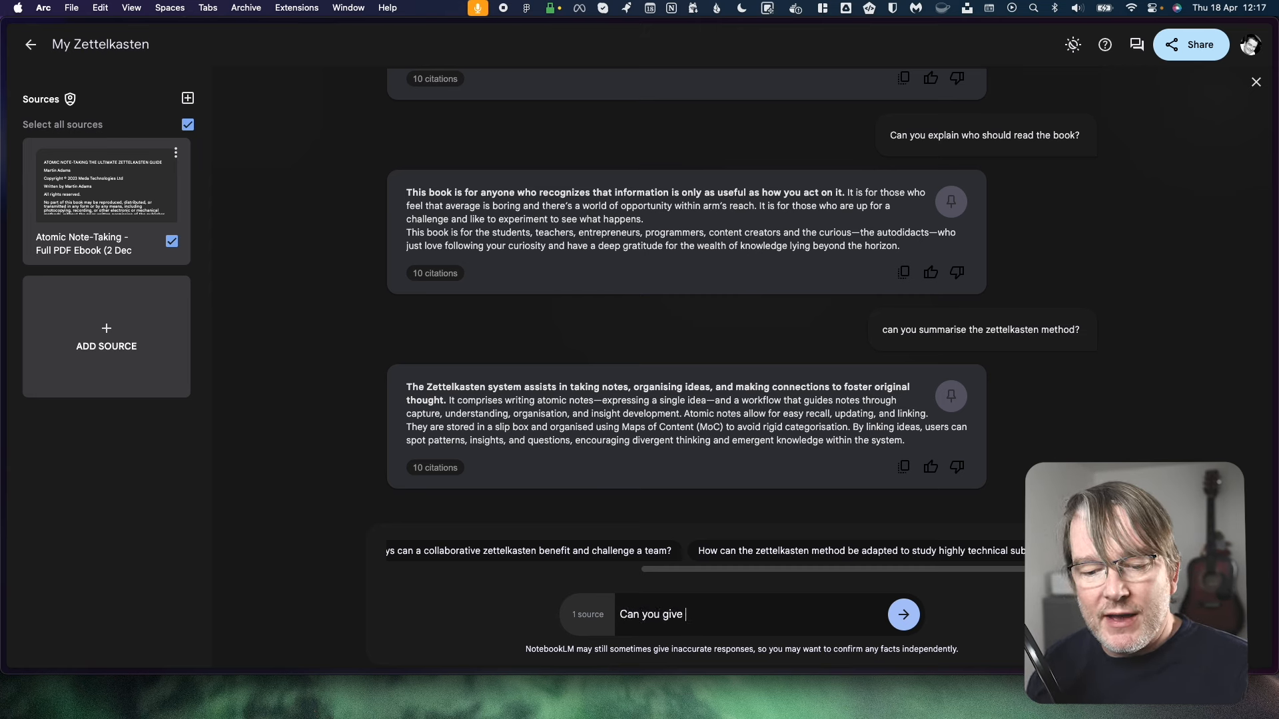
type("an example of a")
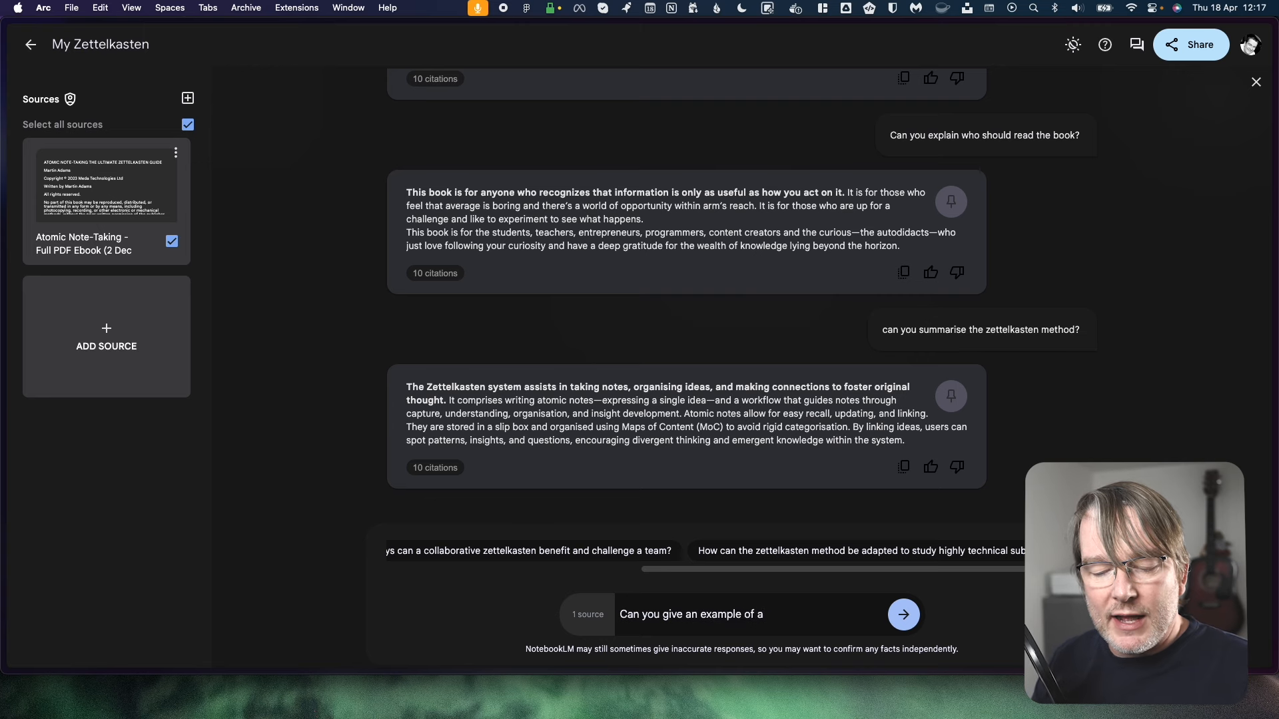
type("n atomic note?")
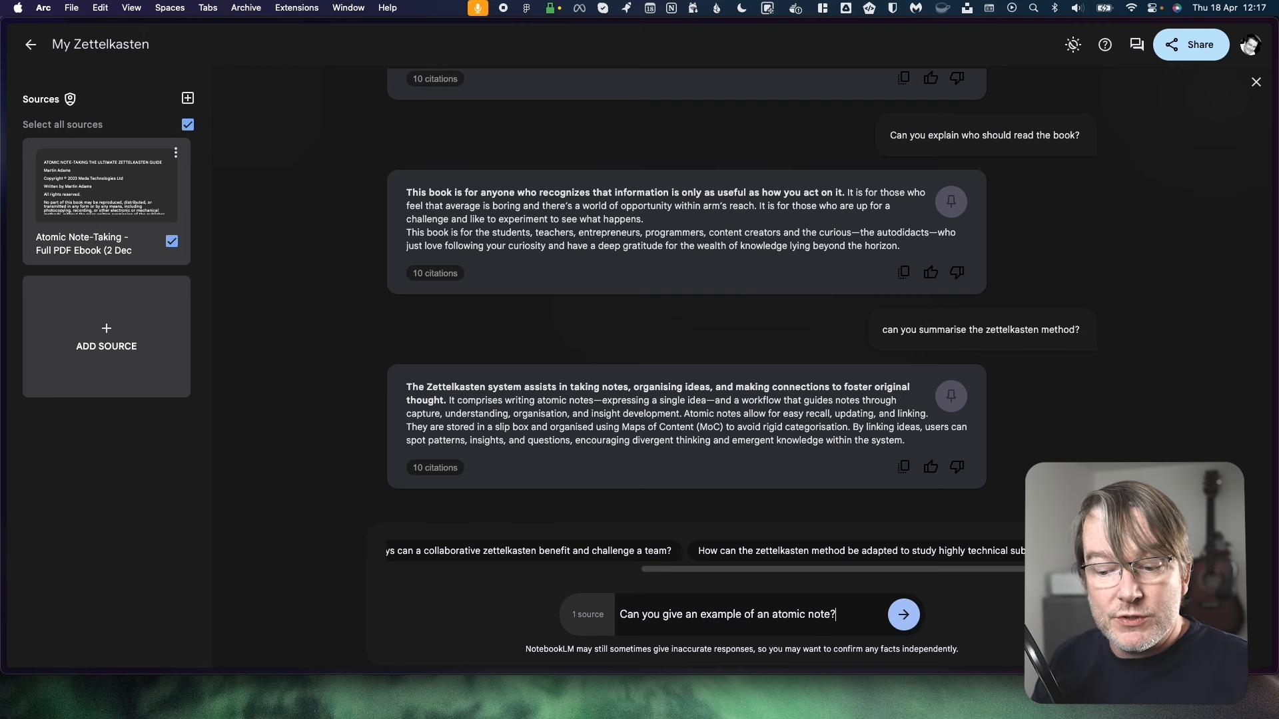
left_click(903, 614)
type("How would you cite a source for")
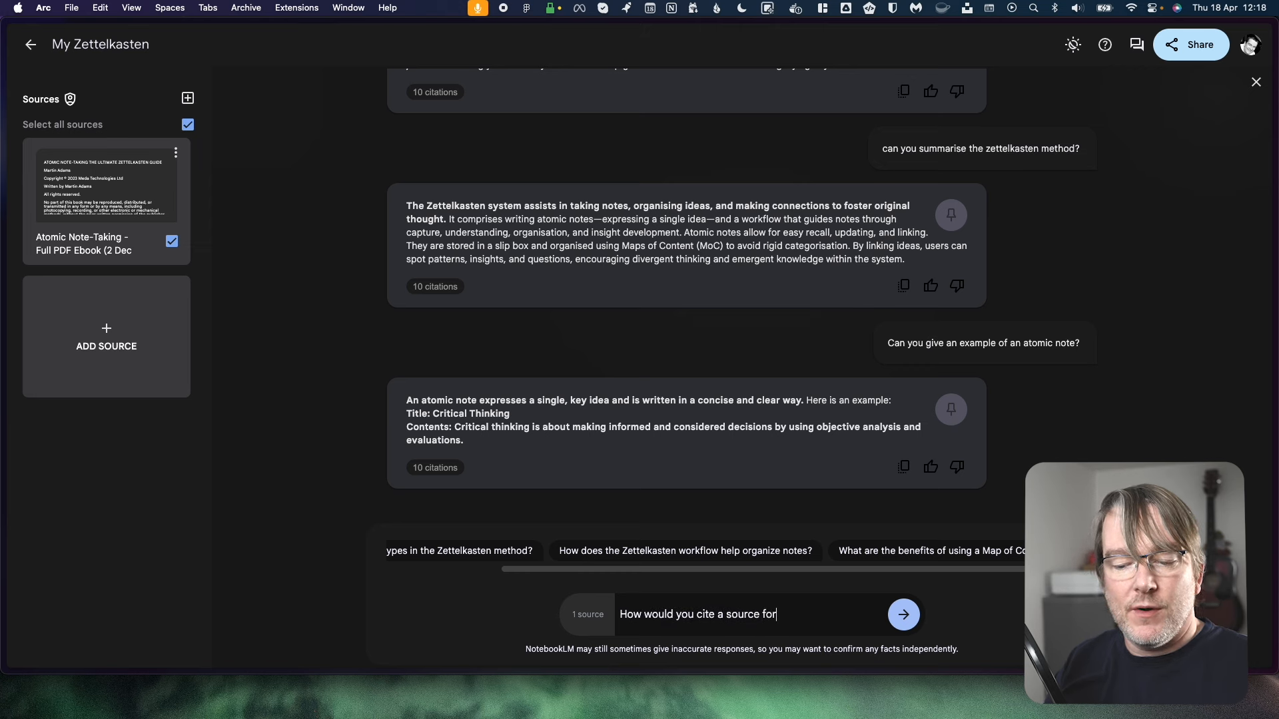
Step: Ask how to cite a source for an atomic note, then view citations 3 and 4 in the ebook
type("an atomic")
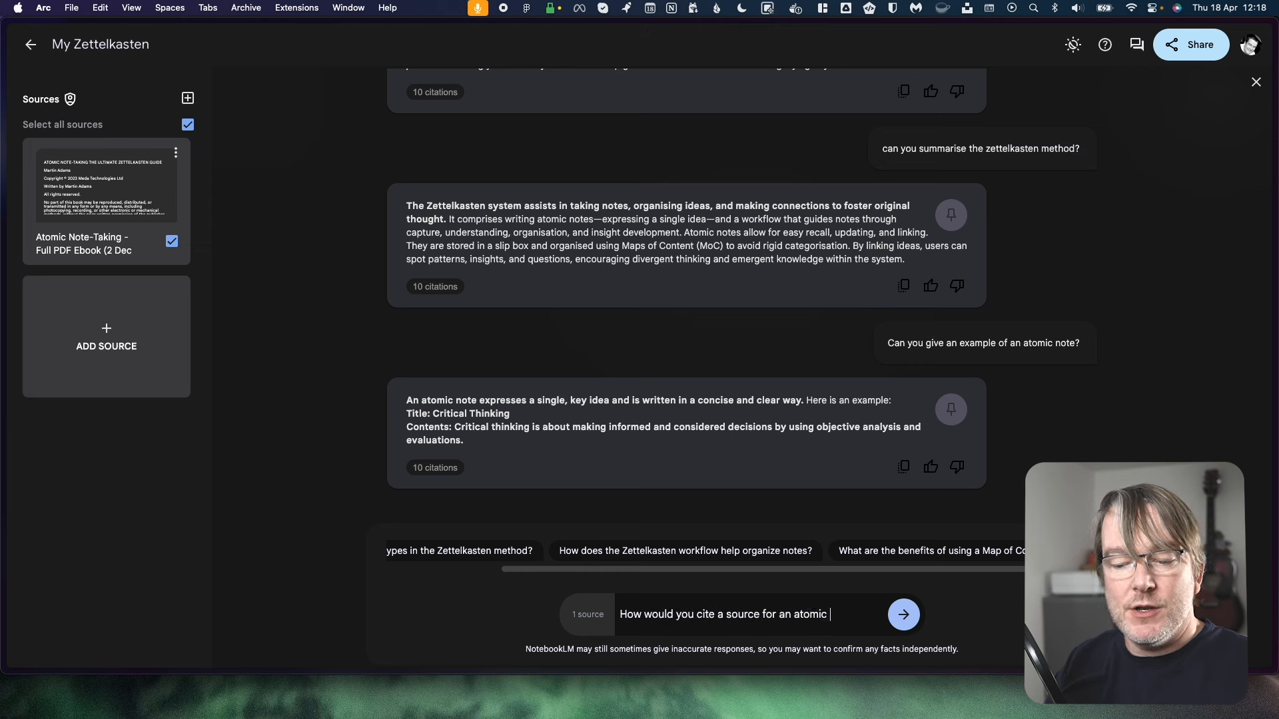
left_click(903, 614)
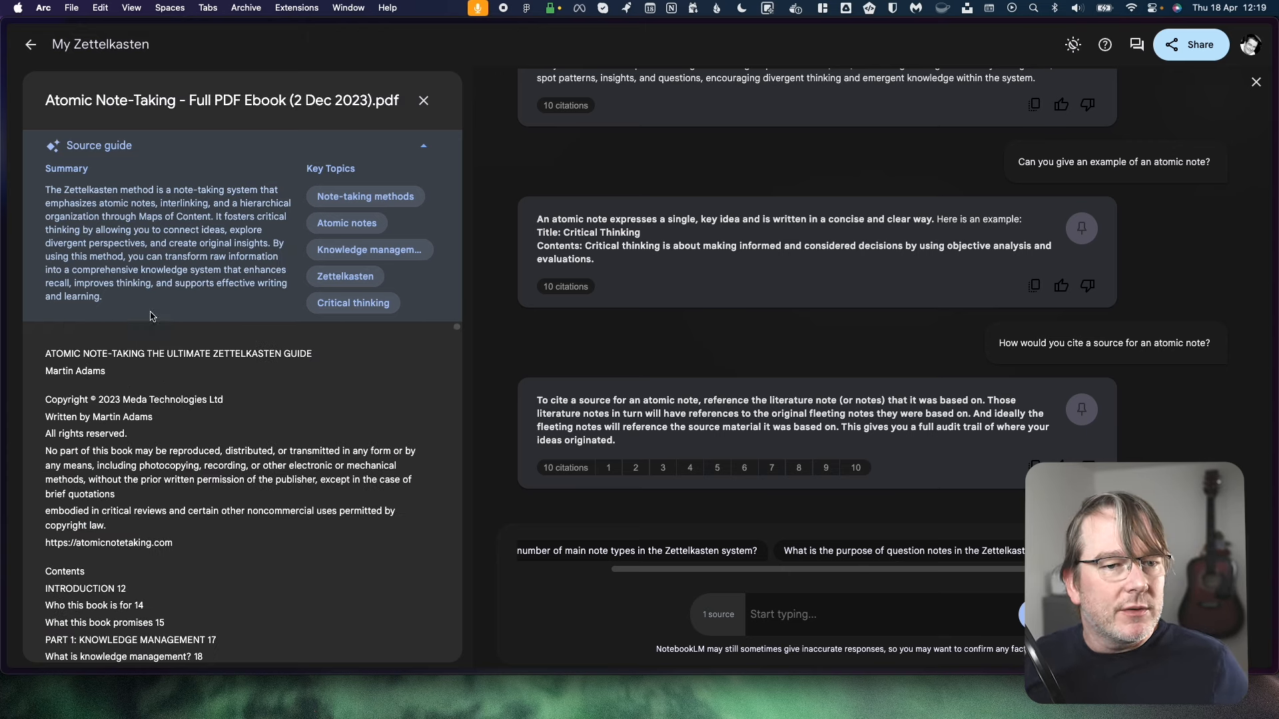
mouse_move(353, 302)
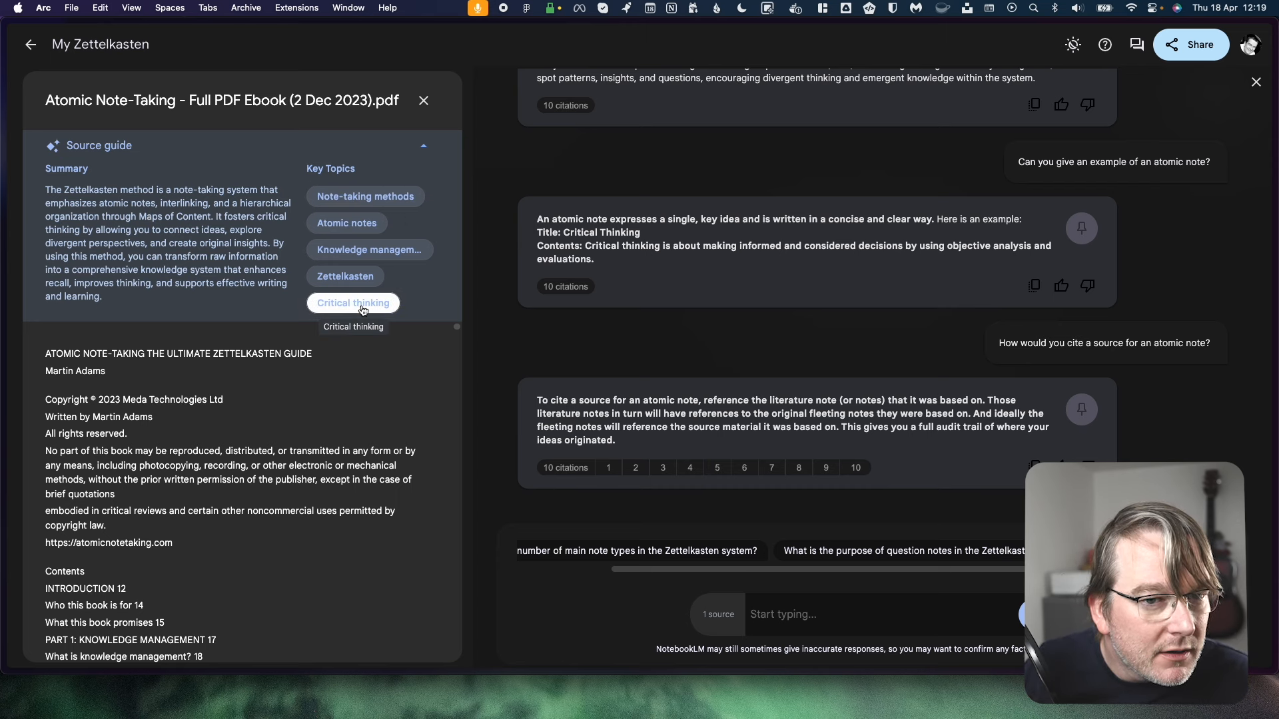
mouse_move(223, 303)
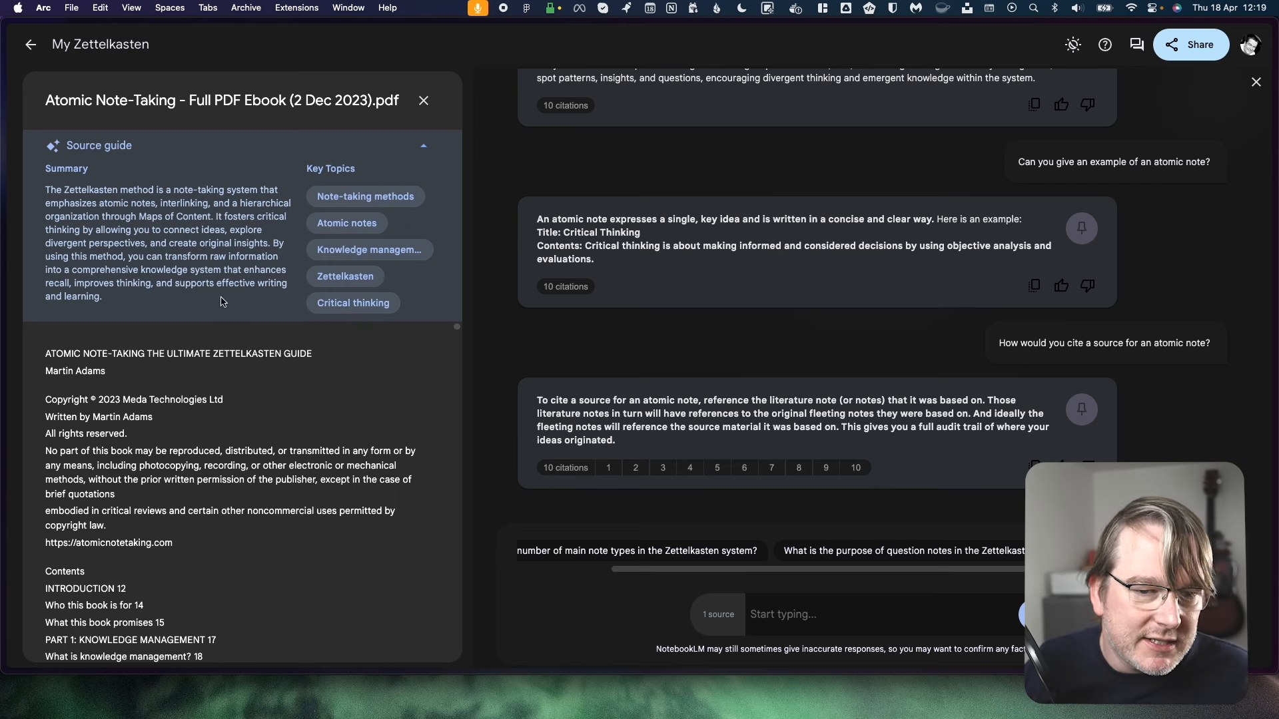
mouse_move(449, 540)
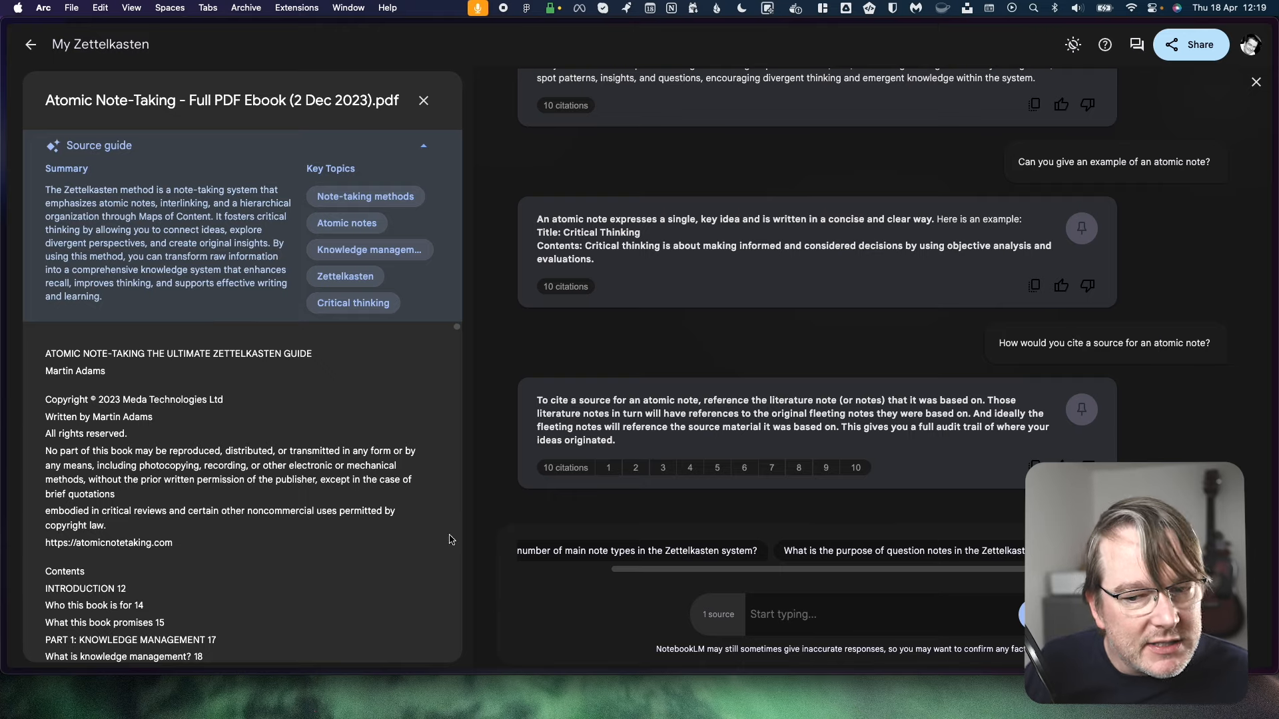
left_click(662, 467)
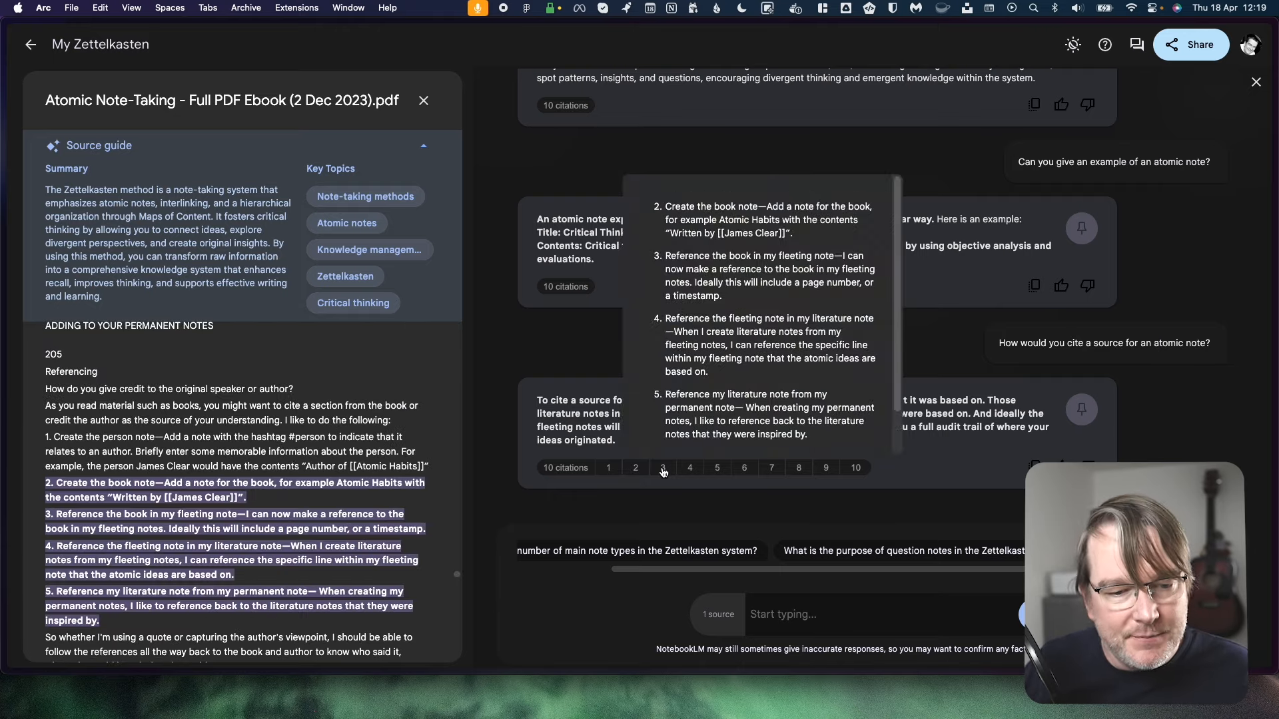
left_click(662, 468)
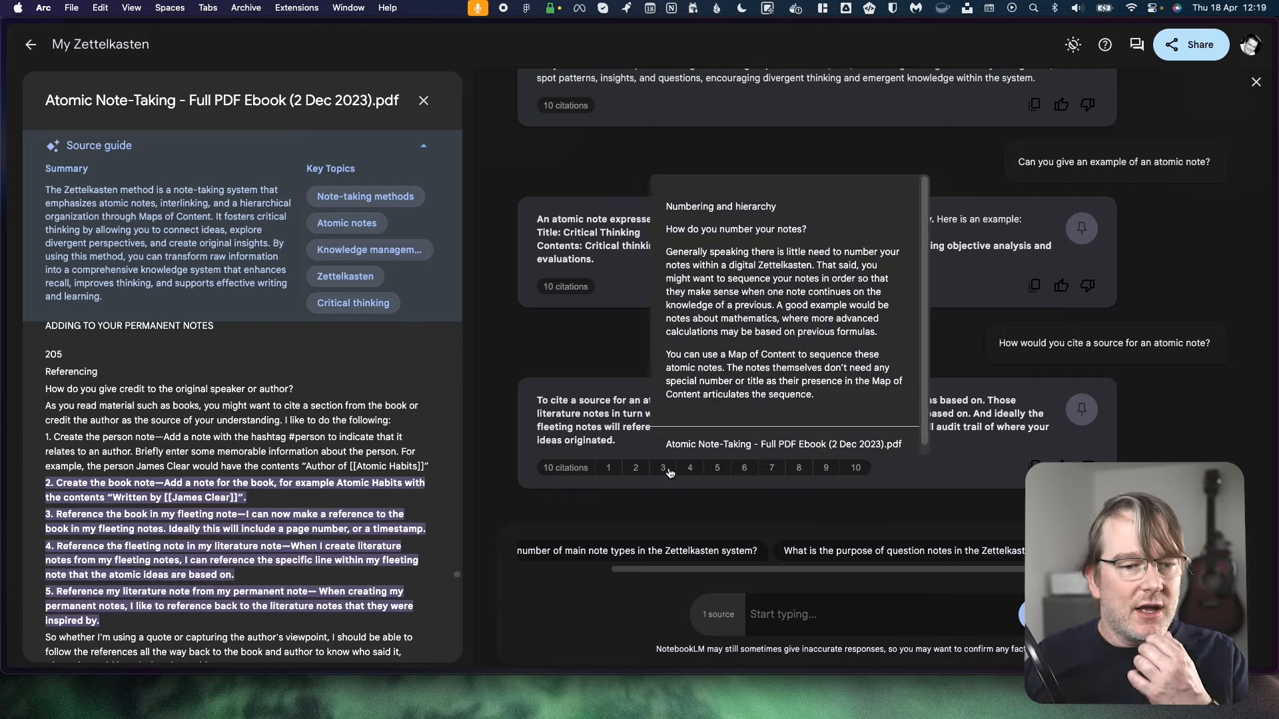
scroll("down", 3)
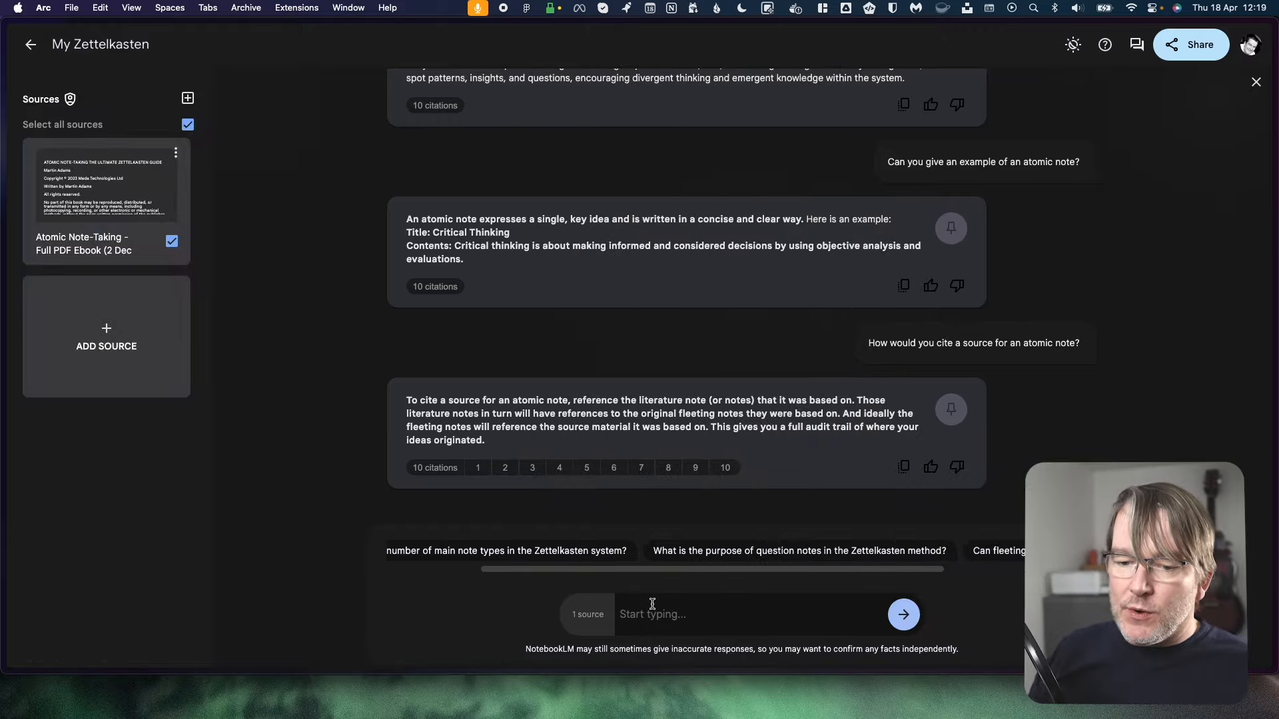
mouse_move(686, 582)
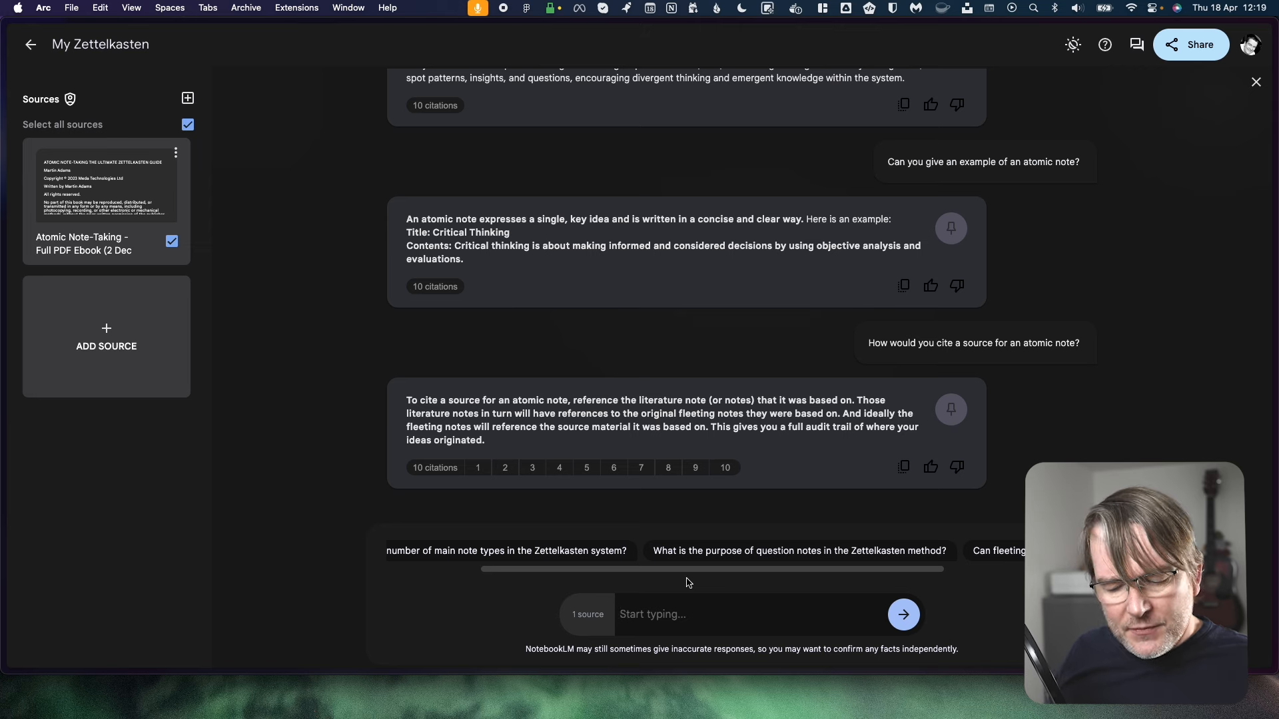
Step: Ask "I'm struggling to break my notes down to atomic notes, what can I do?"
type("I'm struggl")
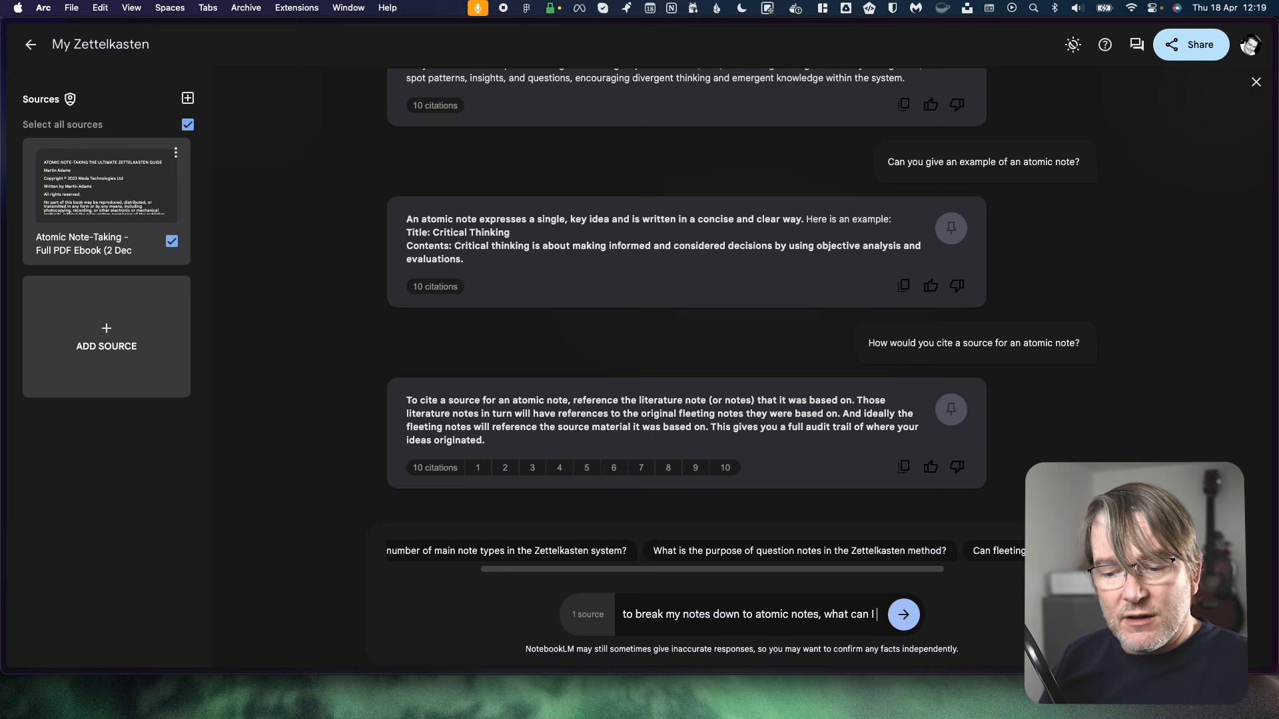
left_click(903, 614)
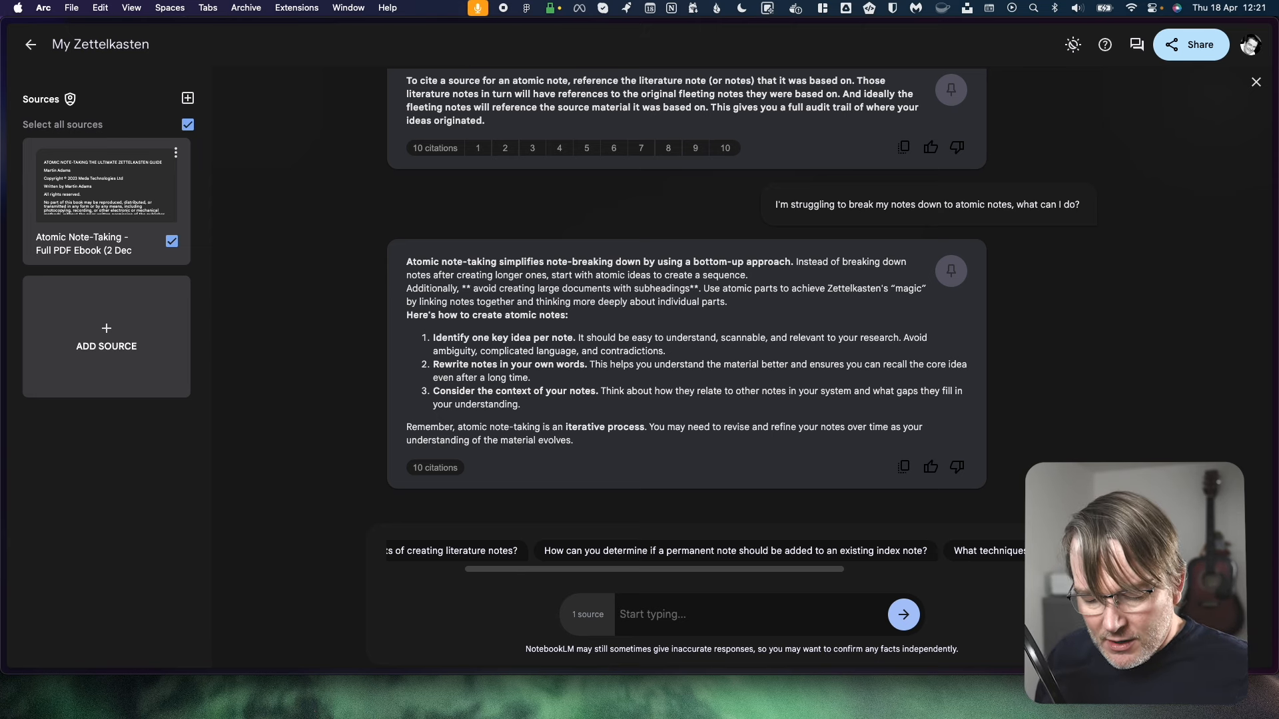
Step: Ask for an example of a few notes linked together in an atomic way
type("can you give me an")
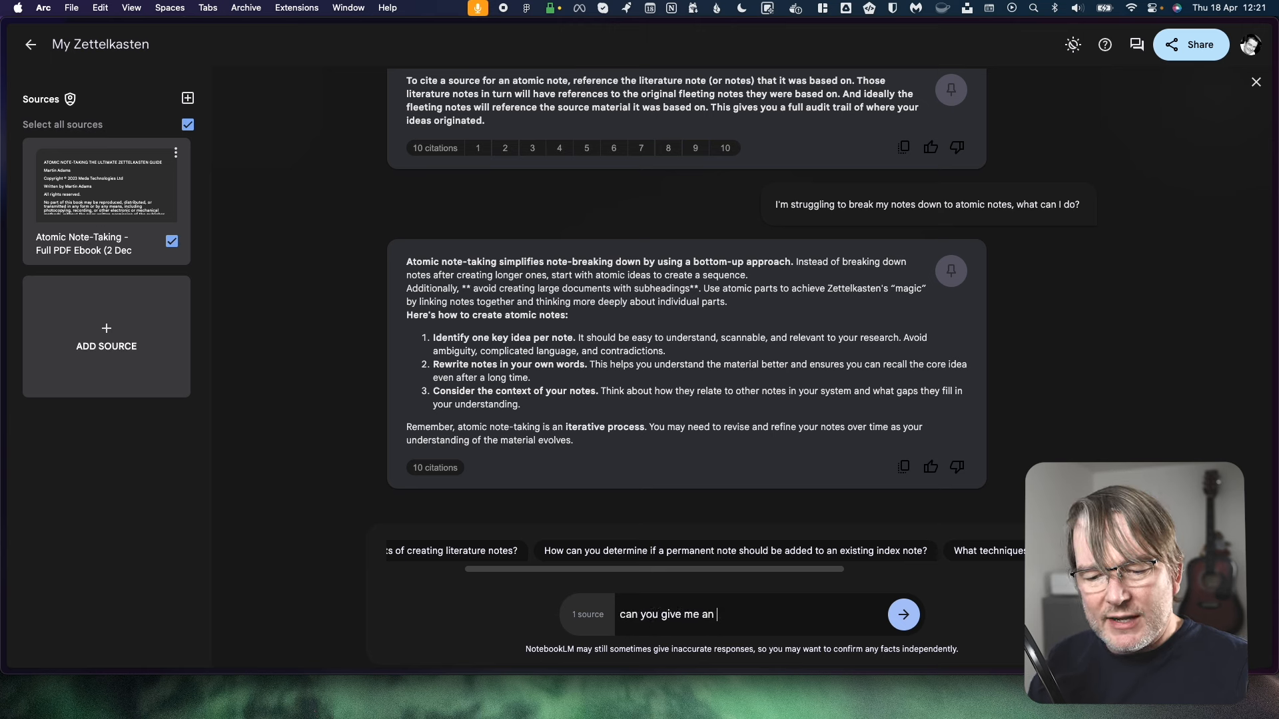
type("example of a few no")
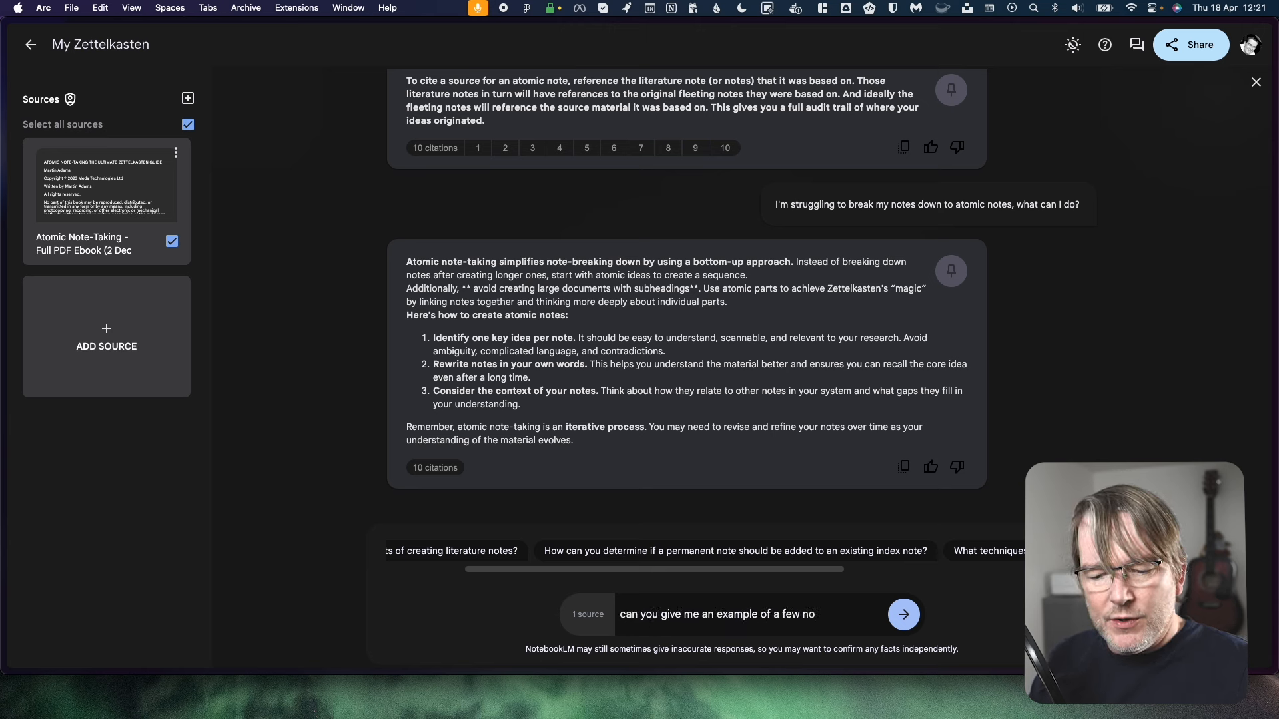
type("tes linked together in an atomic way?")
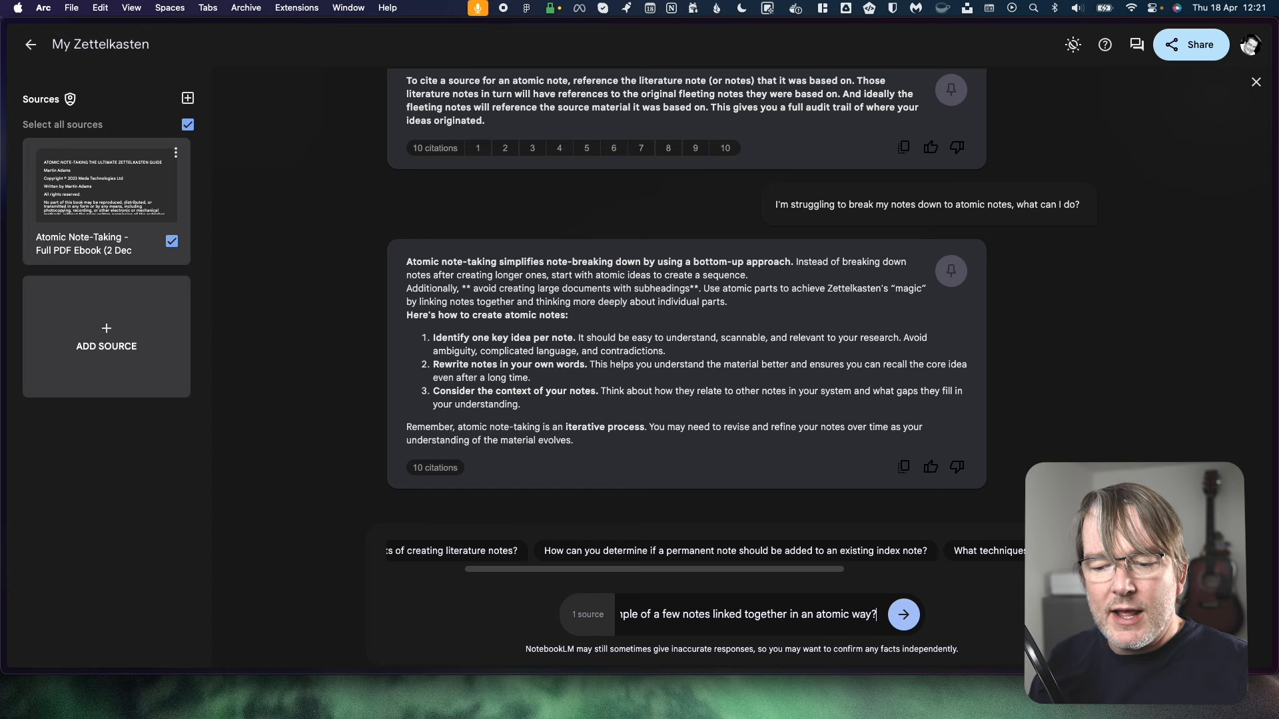
left_click(901, 615)
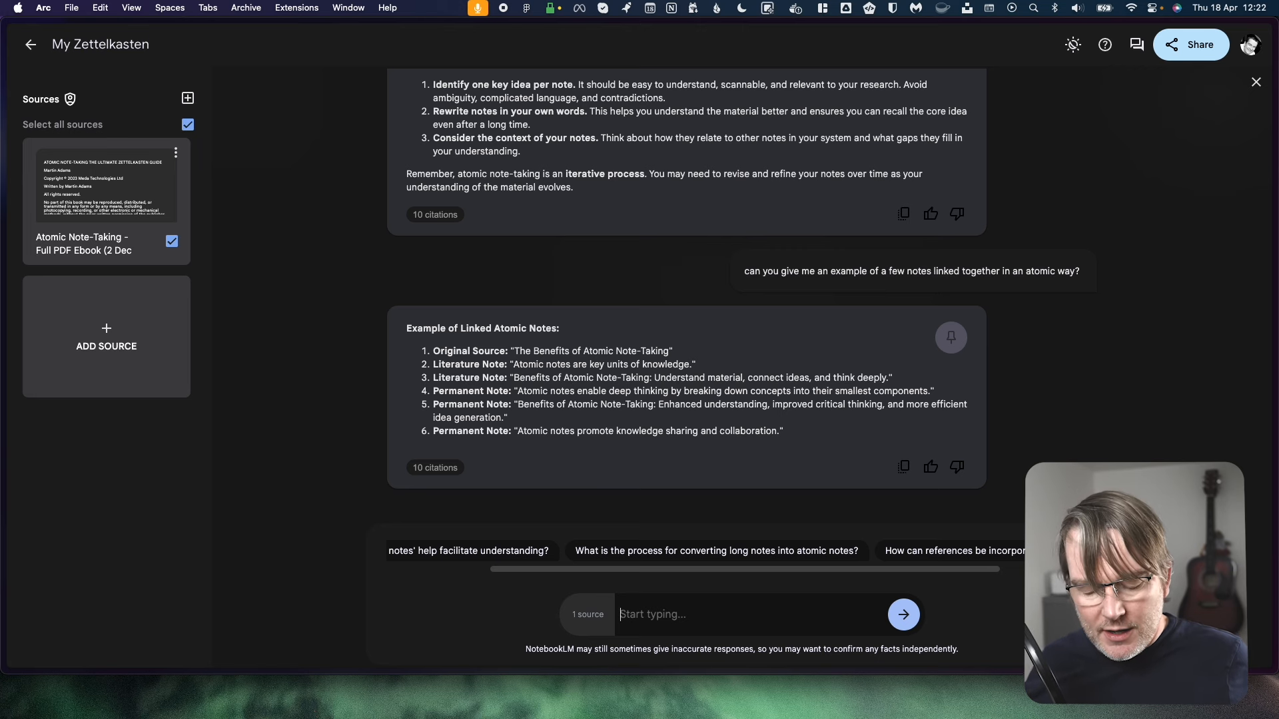
Step: Ask what is missing from the book that would help teach the Zettelkasten method better
type("What is missing f")
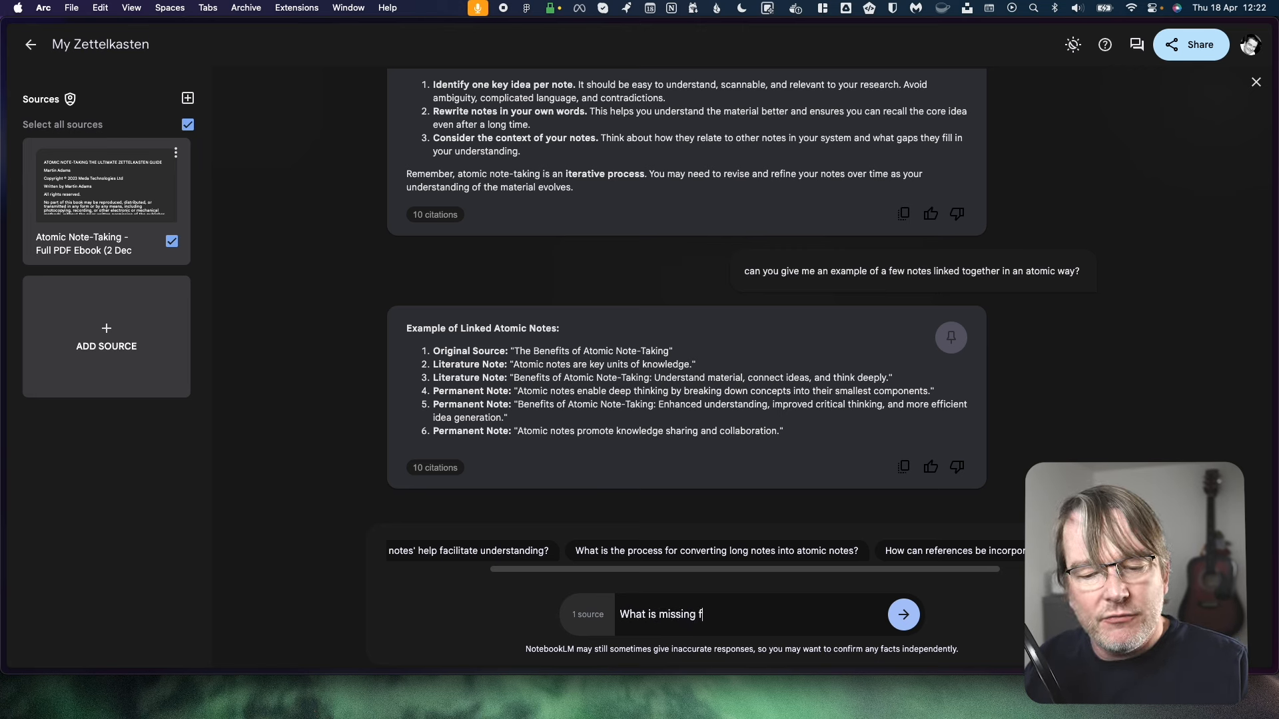
type("rom the book that would help")
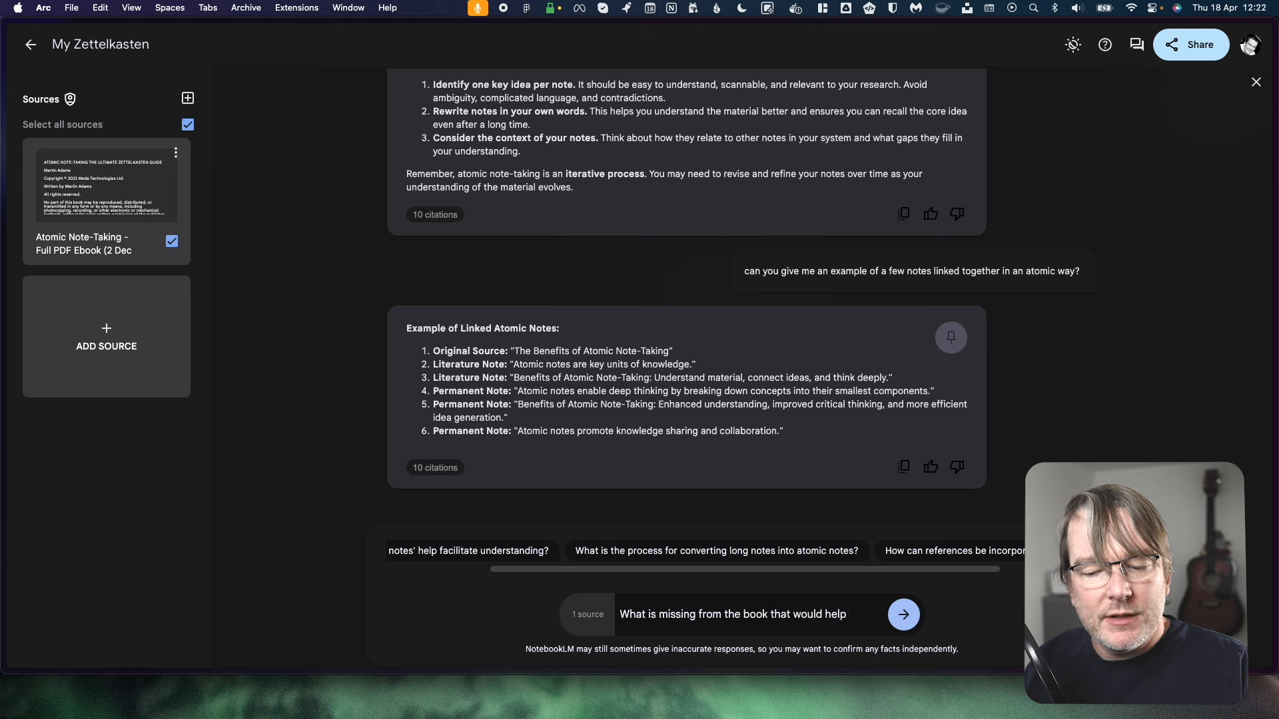
type("teach a")
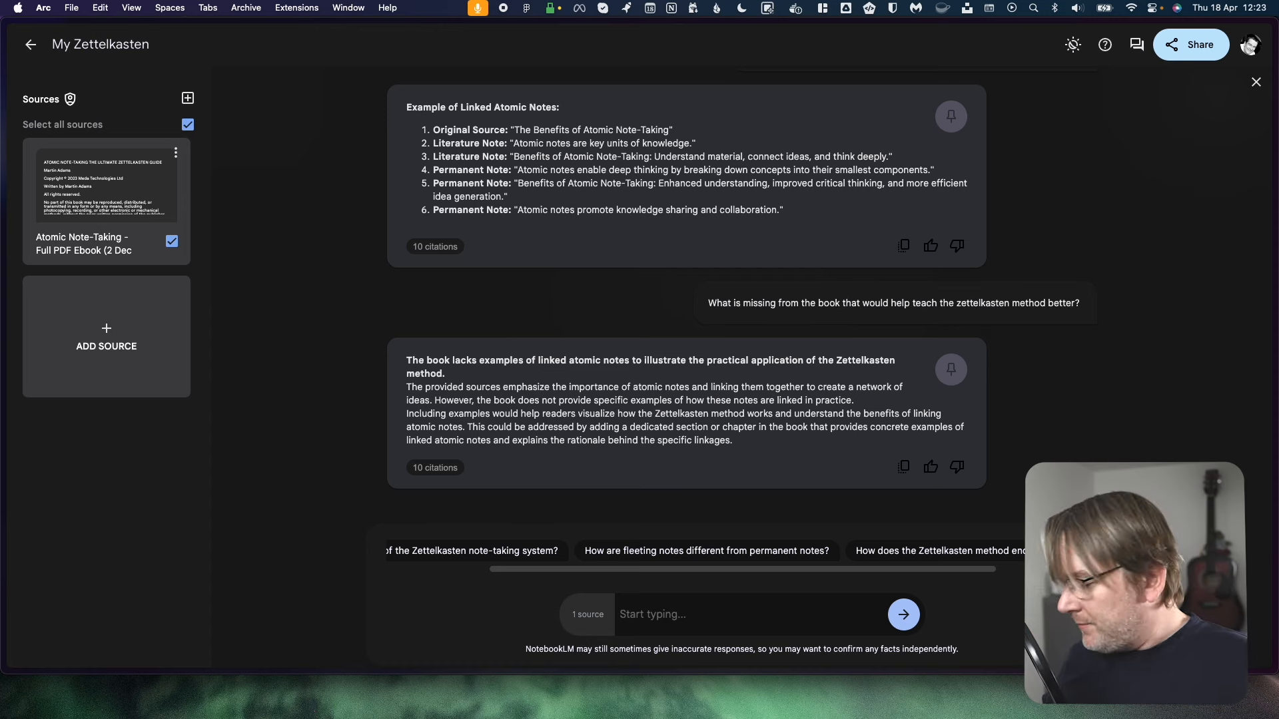
Step: Ask "what is the image of on page 53?" in the chat
type("w")
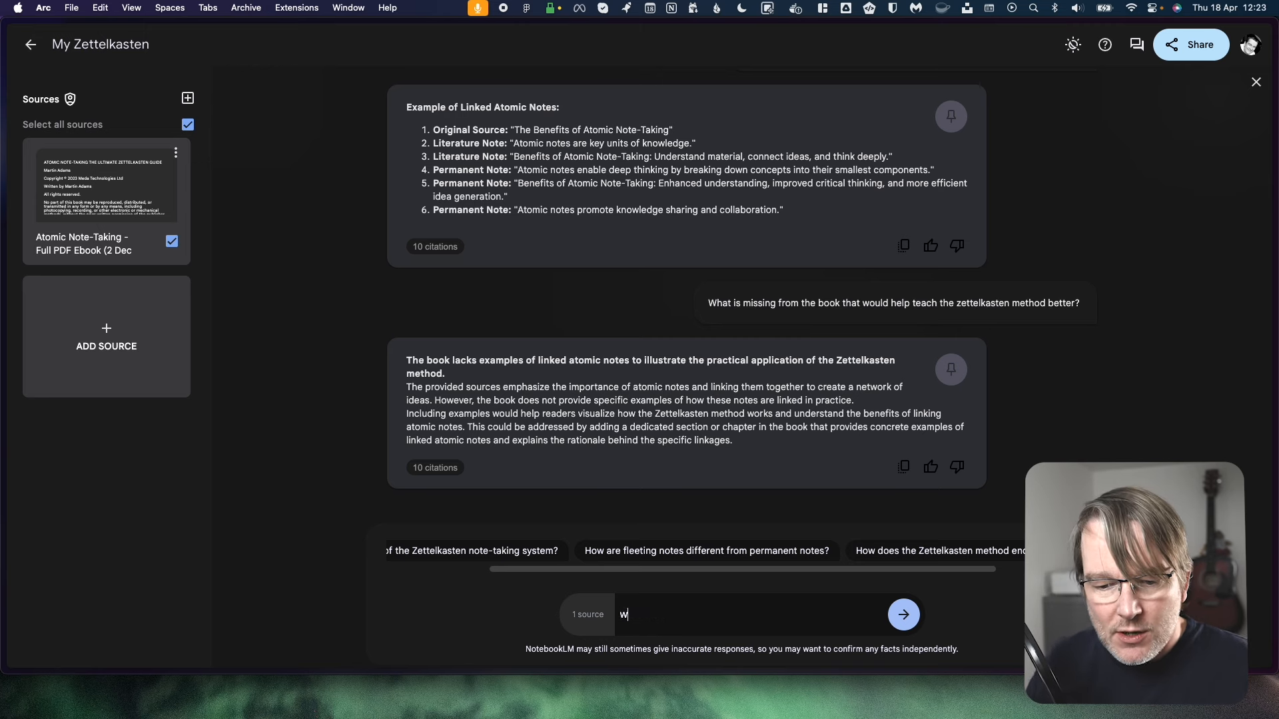
type("hat is the image of on")
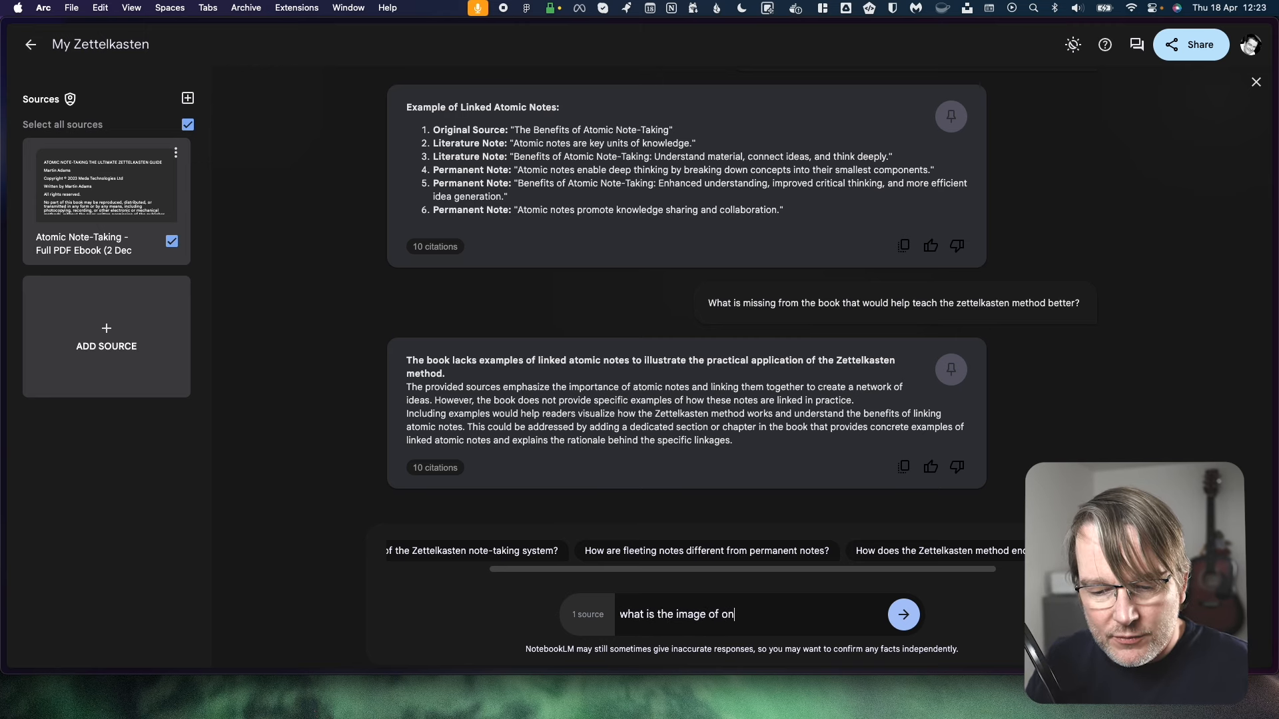
left_click(903, 614)
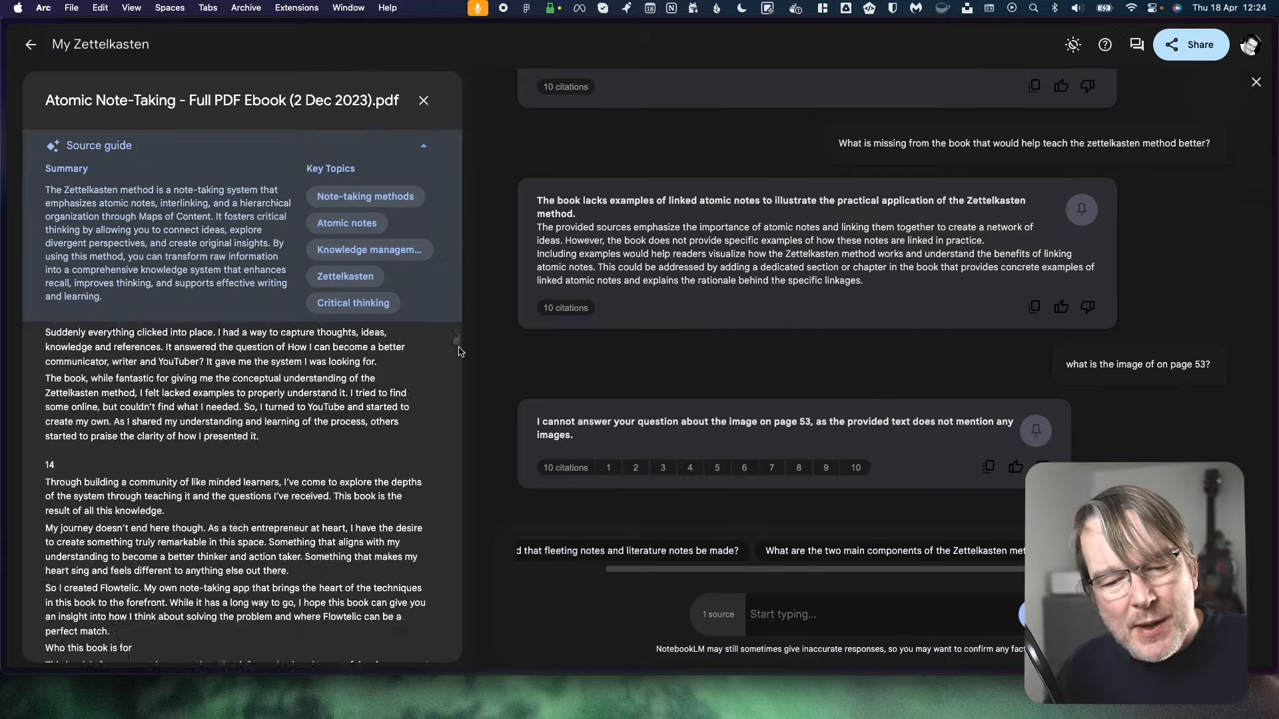
Step: Scroll the ebook text, then close its source guide panel
scroll("down", 3)
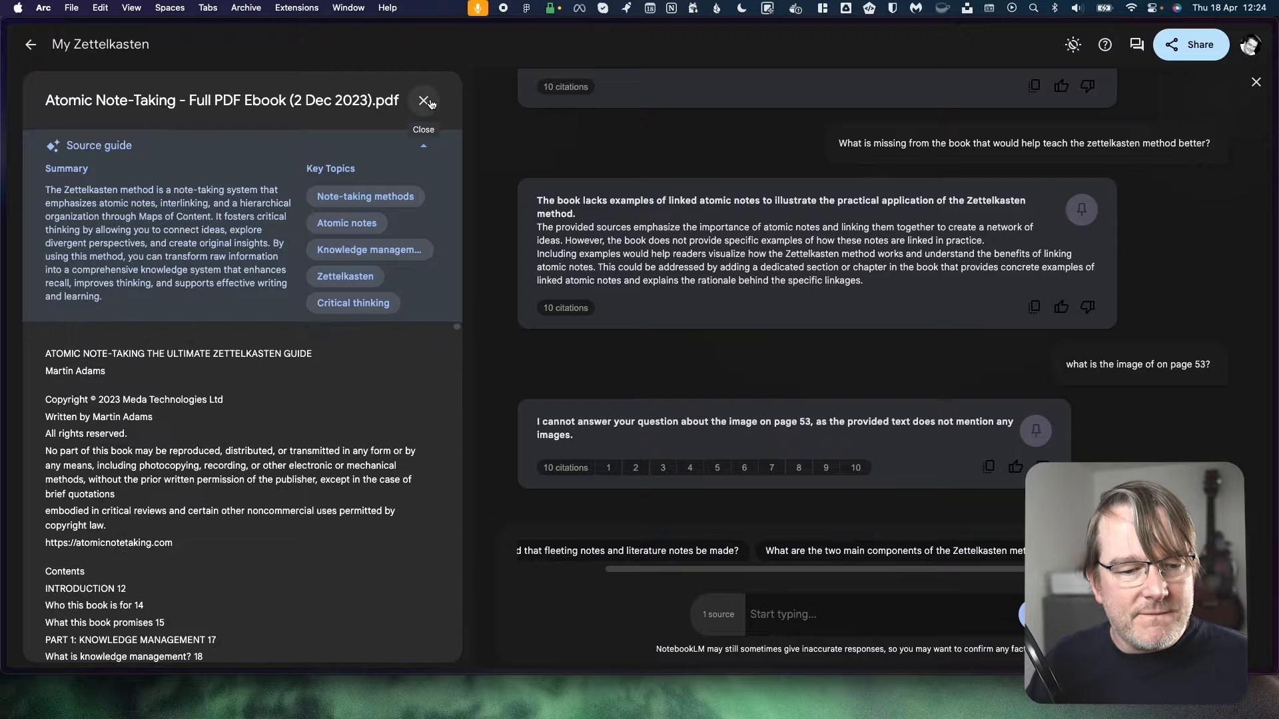
left_click(422, 101)
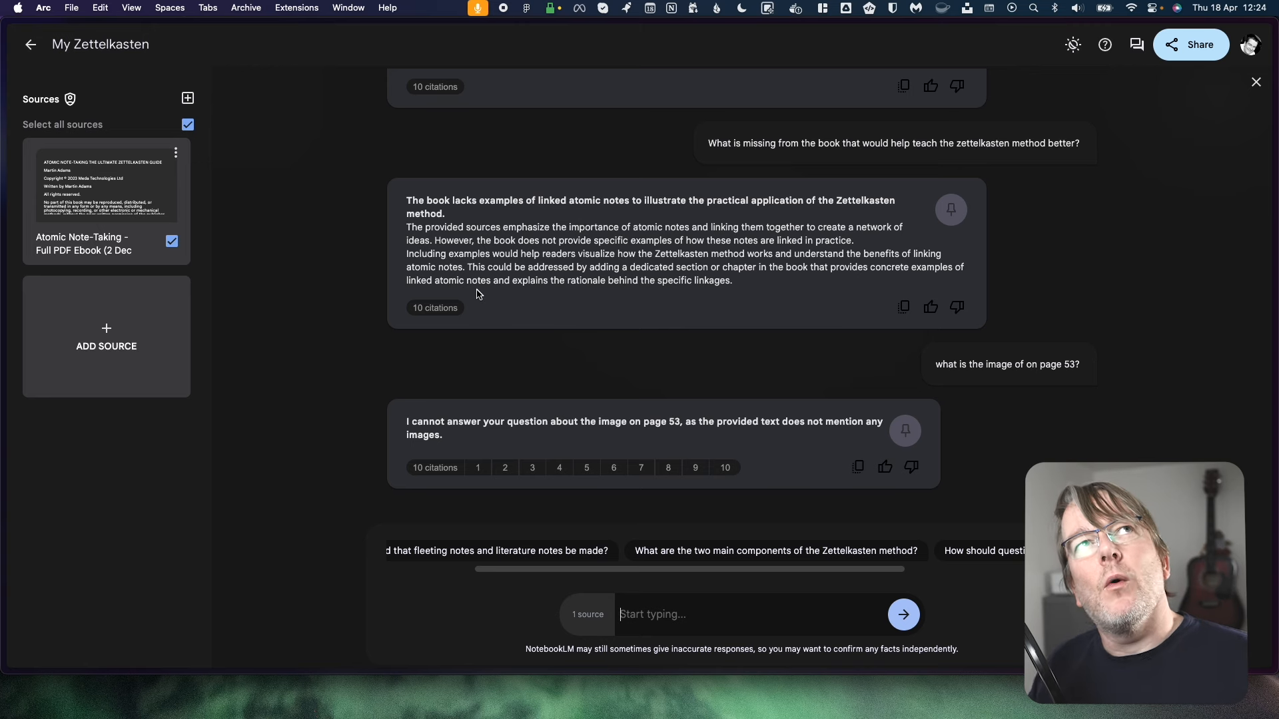
Step: Ask the chat for a good advert script for the book, then go back to the notebooks list
type("if I were to cr")
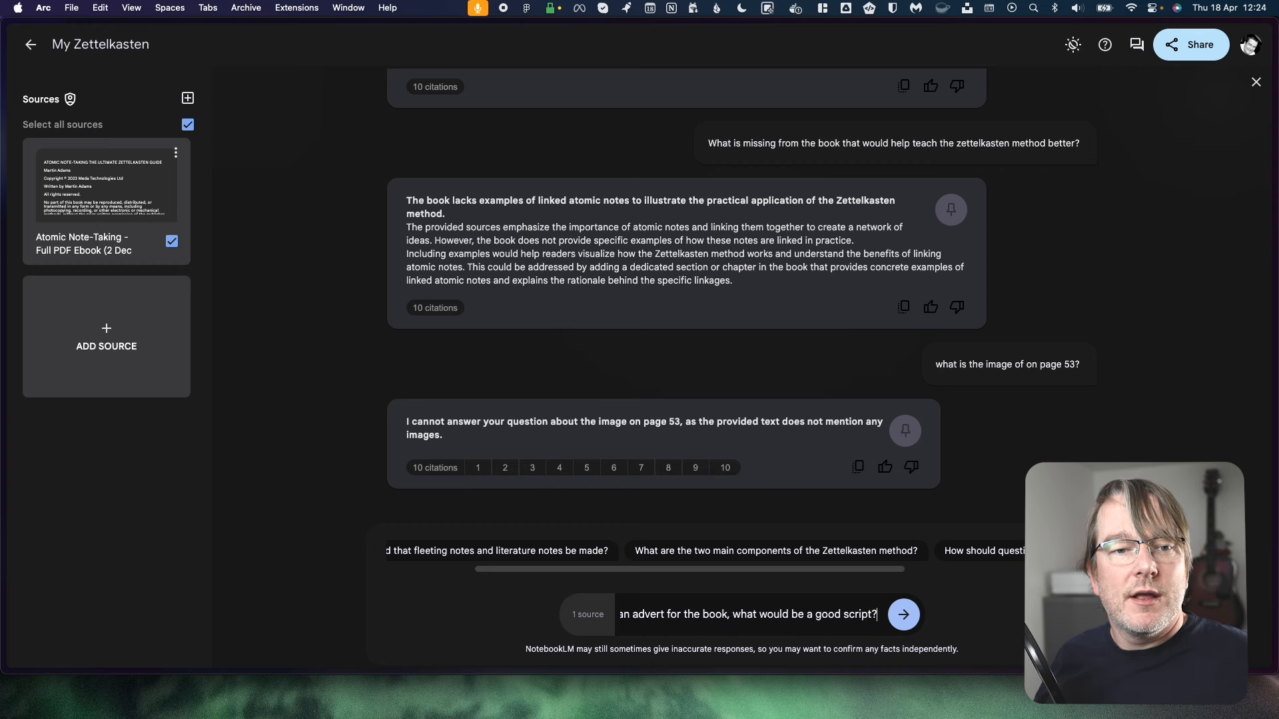
left_click(903, 614)
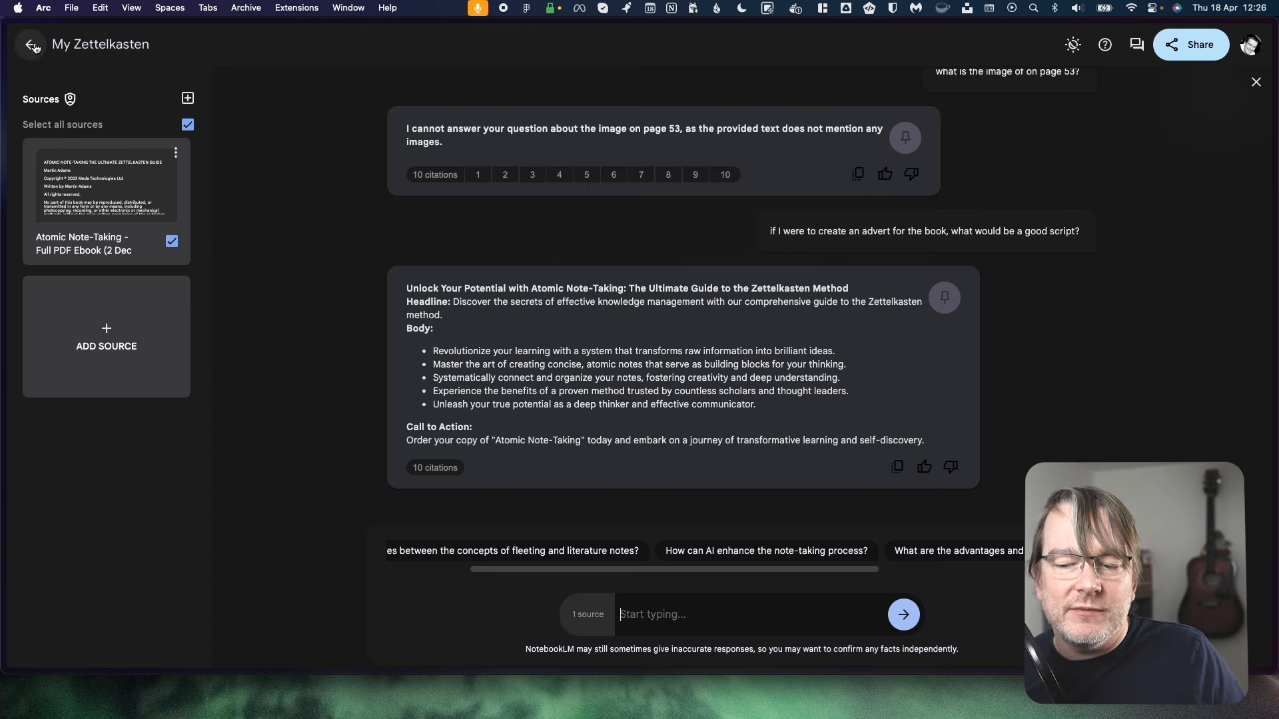
left_click(31, 44)
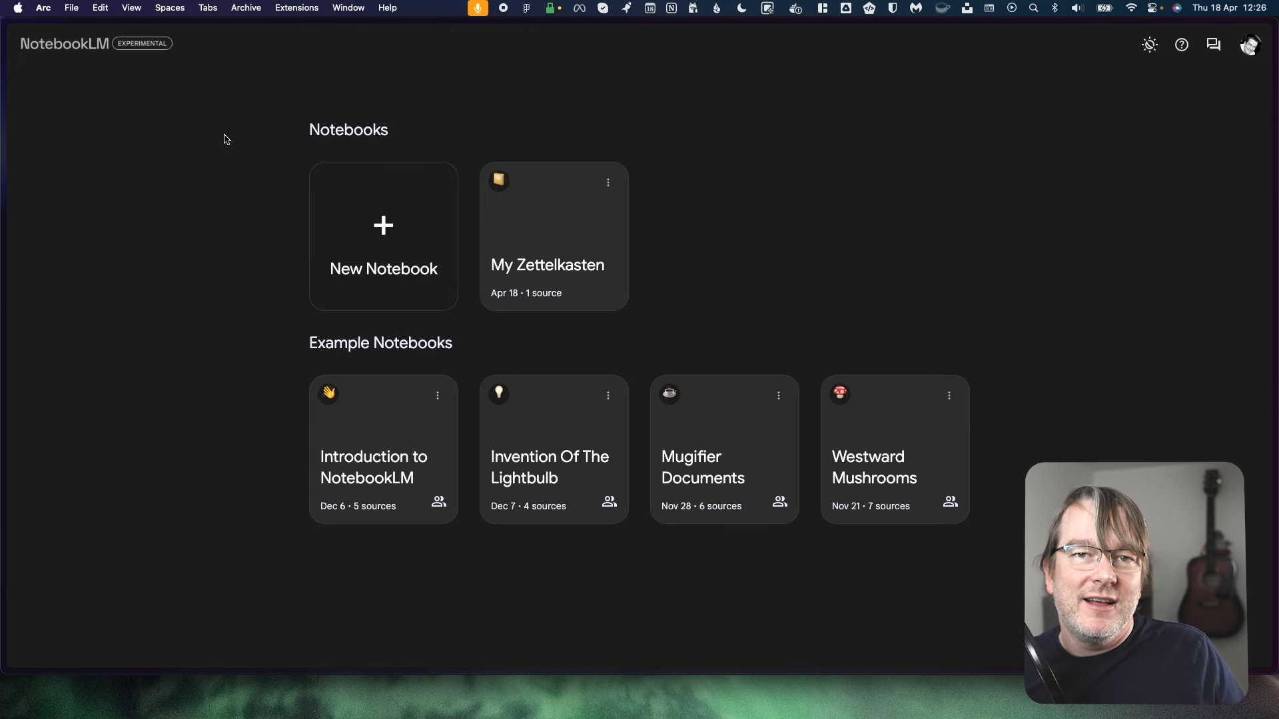
mouse_move(585, 466)
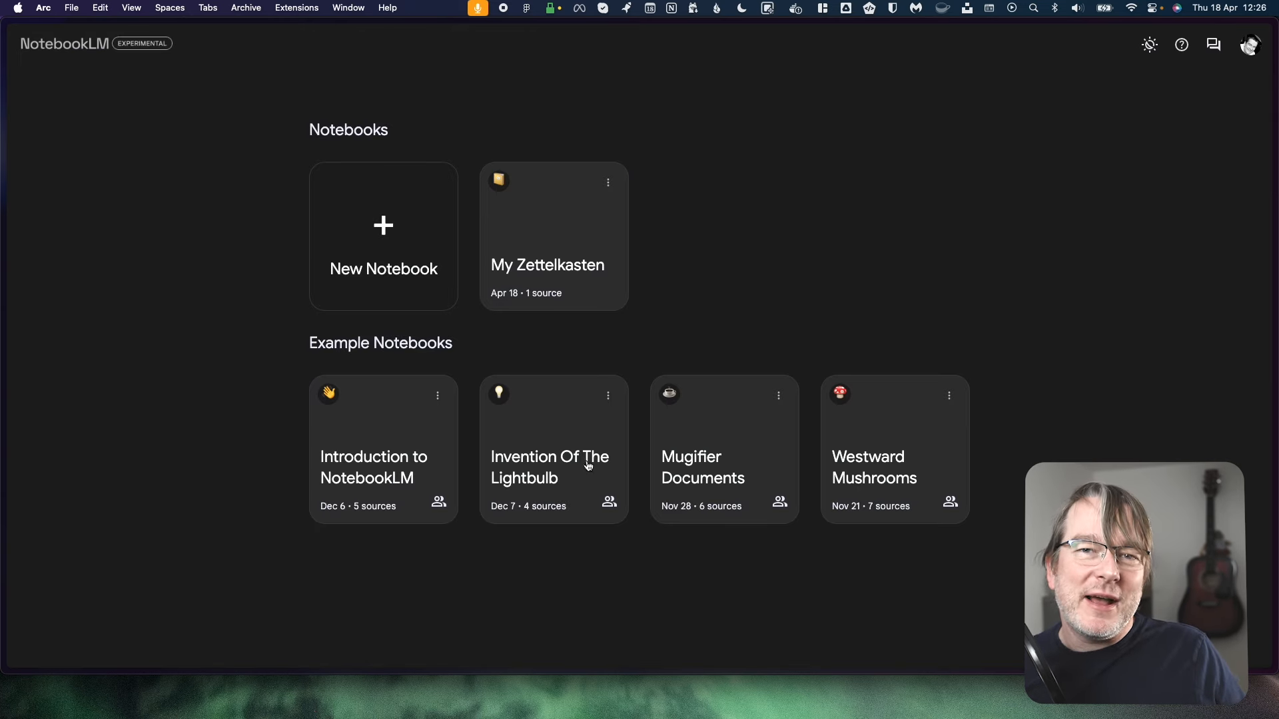
left_click(552, 449)
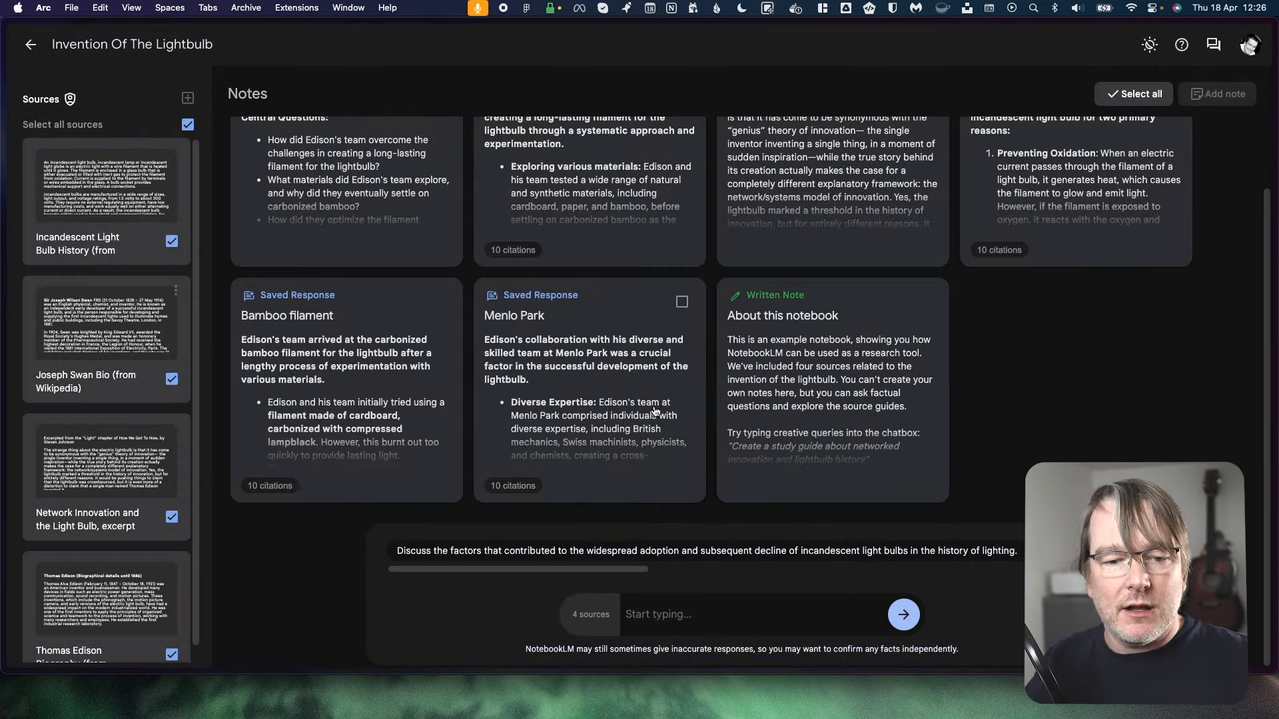
left_click(30, 44)
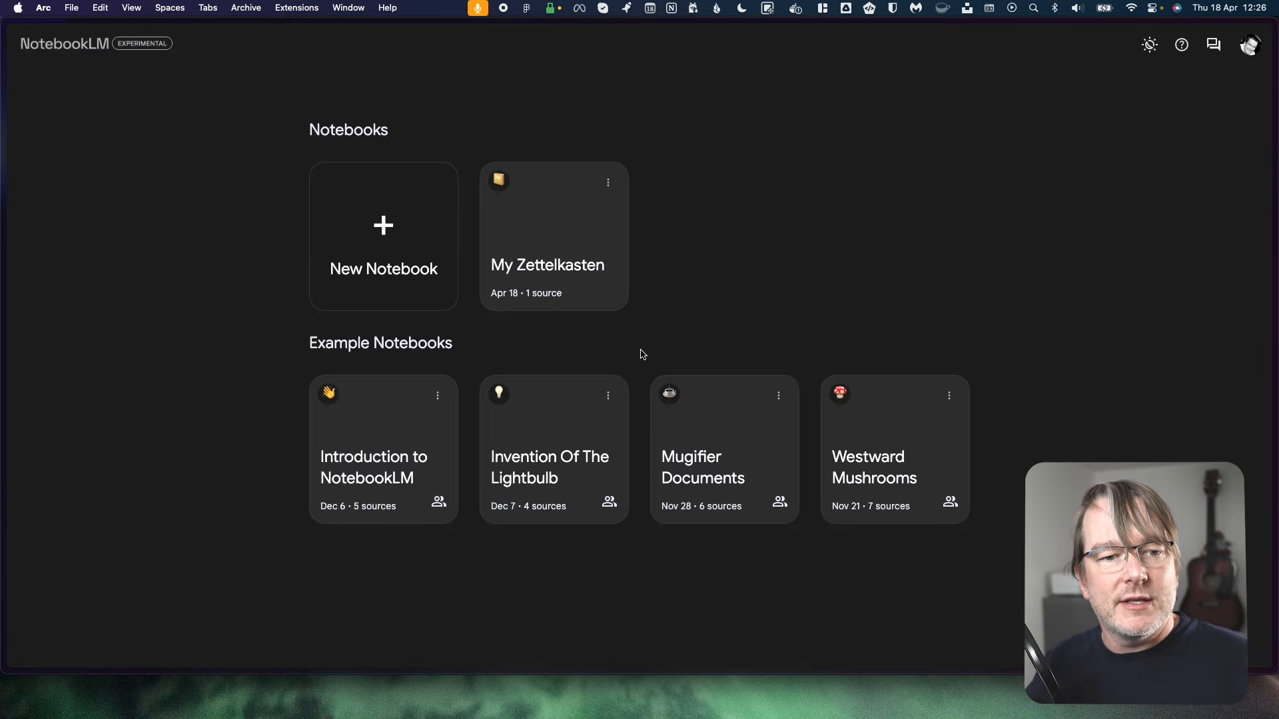
left_click(553, 237)
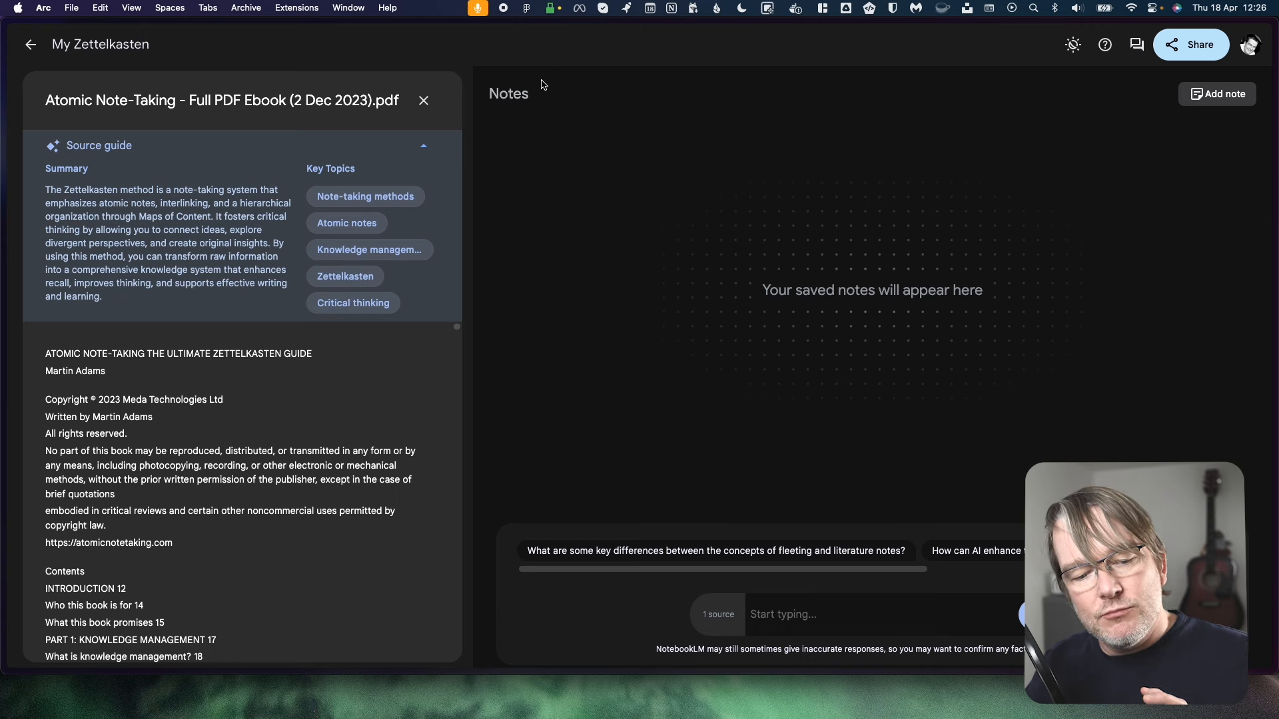
left_click(423, 101)
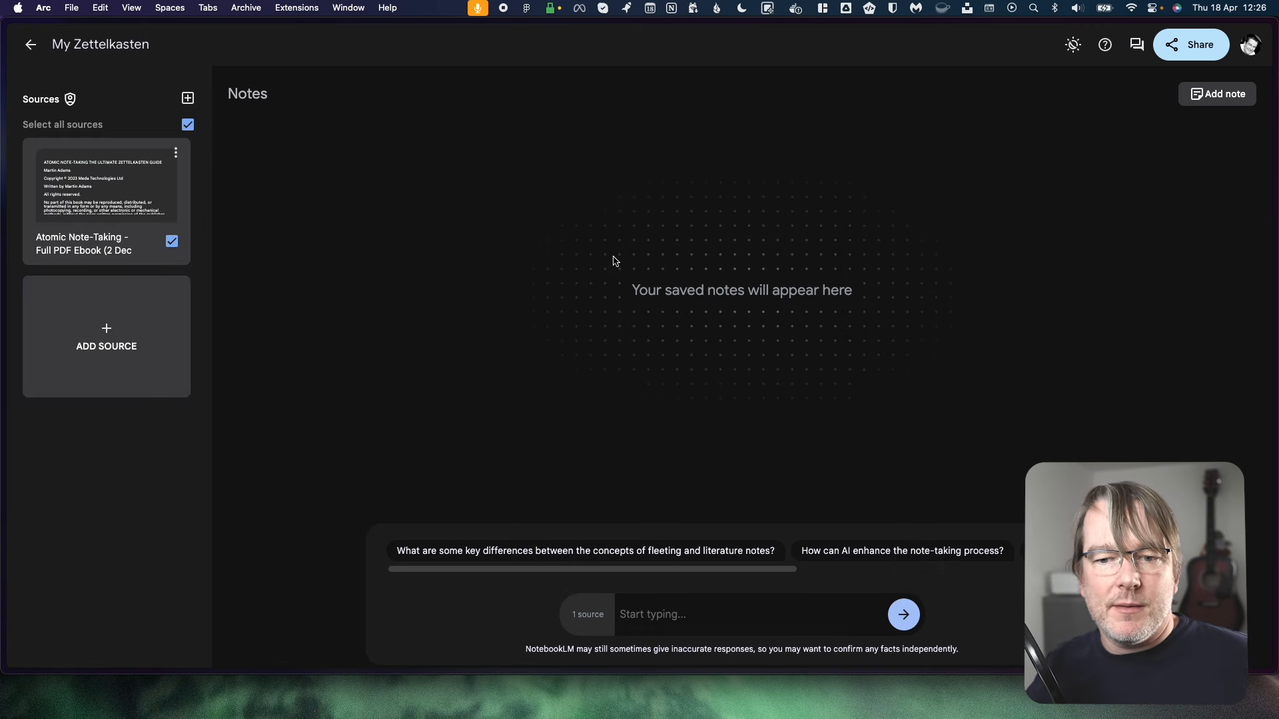
mouse_move(716, 402)
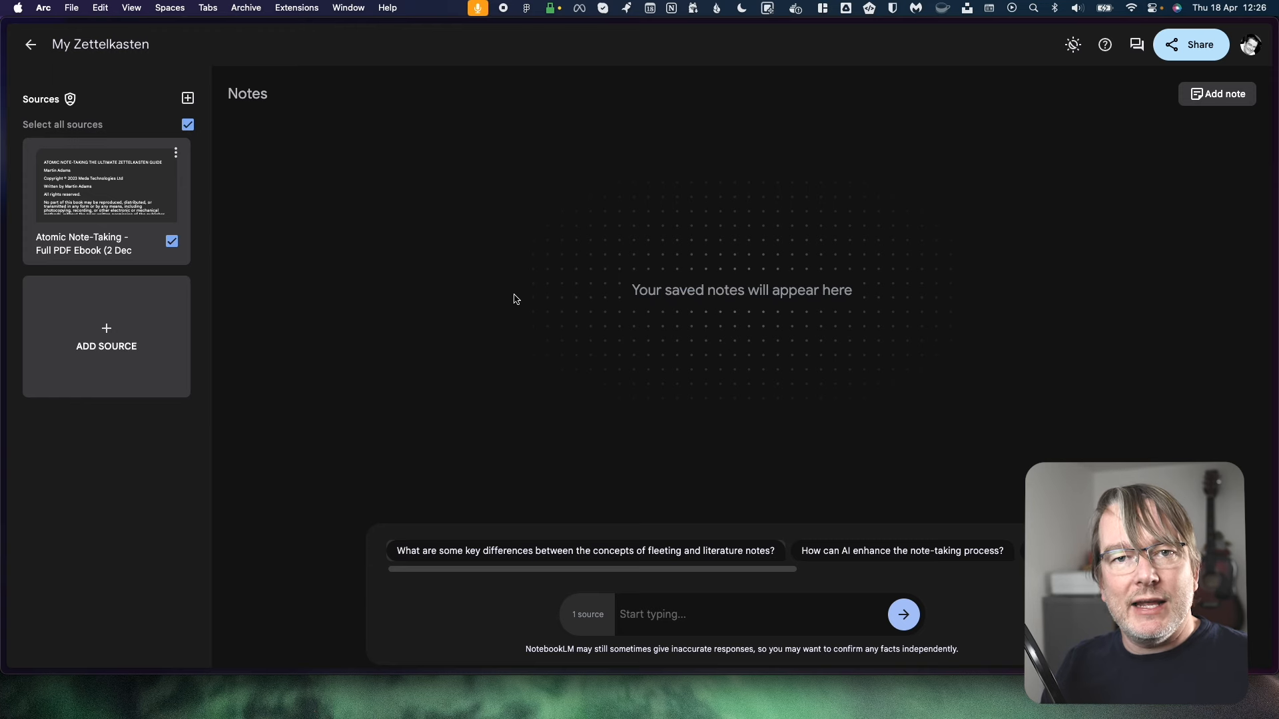
left_click(30, 44)
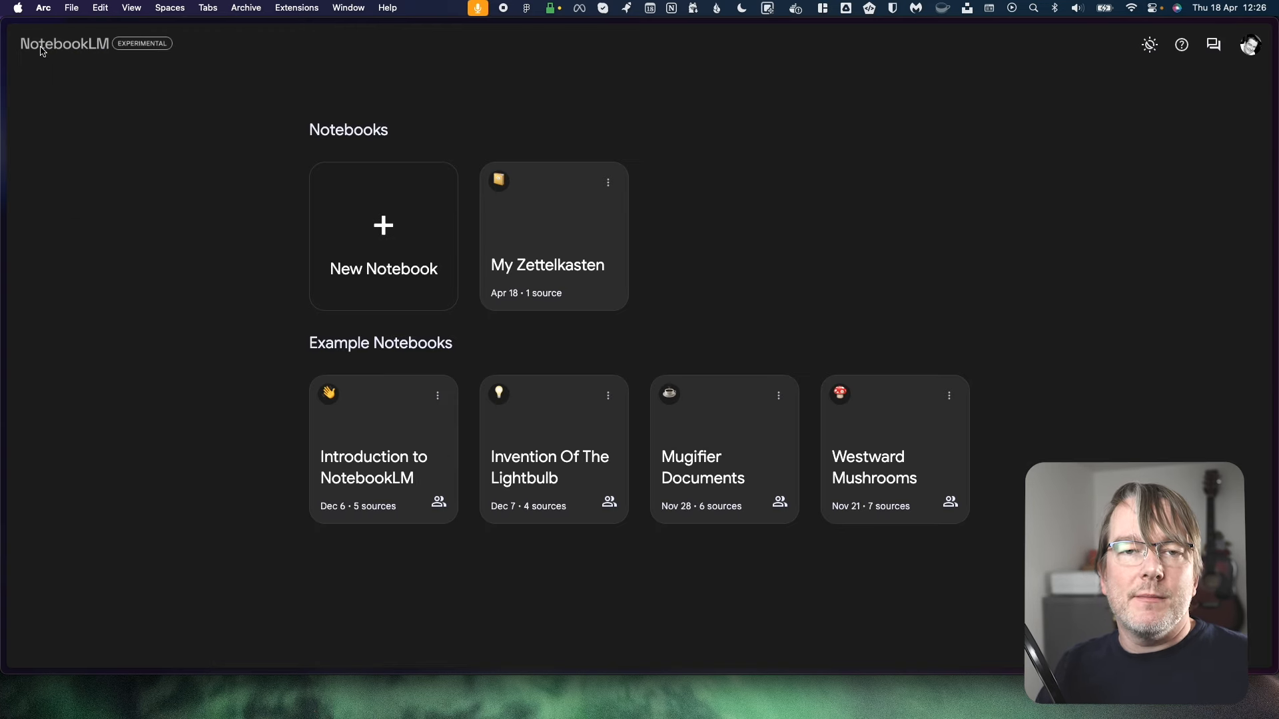
mouse_move(910, 207)
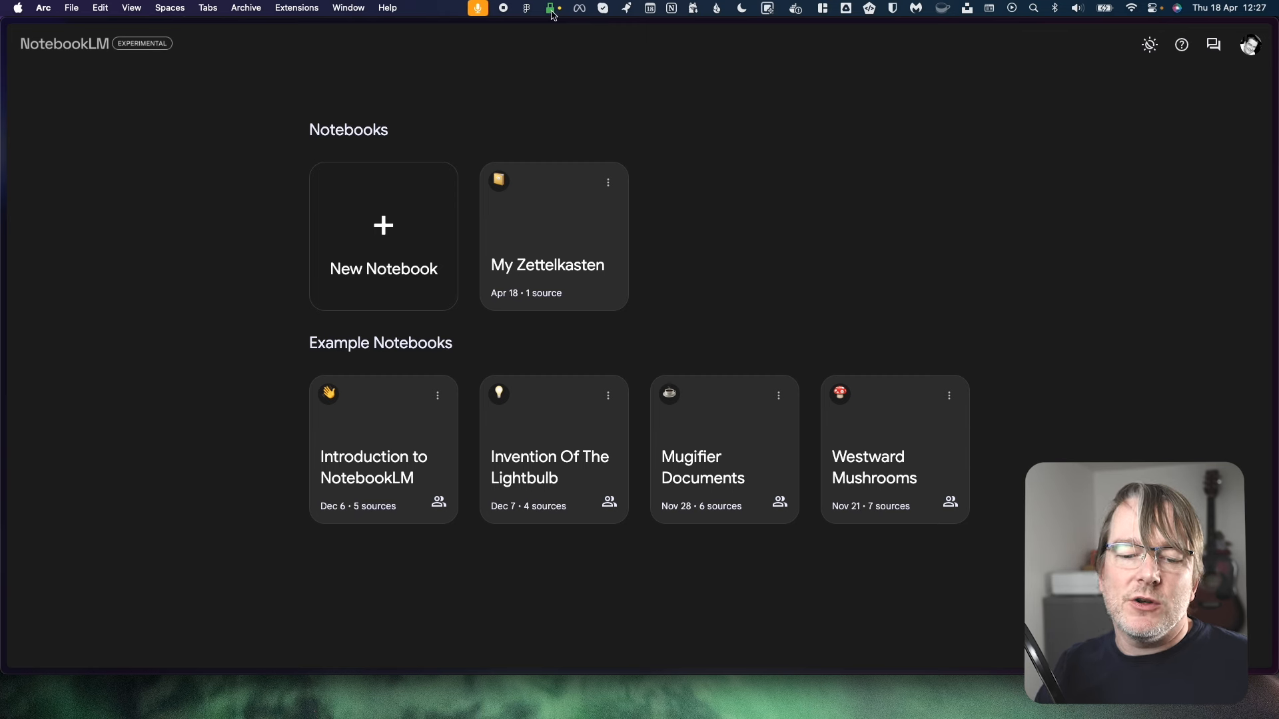
mouse_move(948, 232)
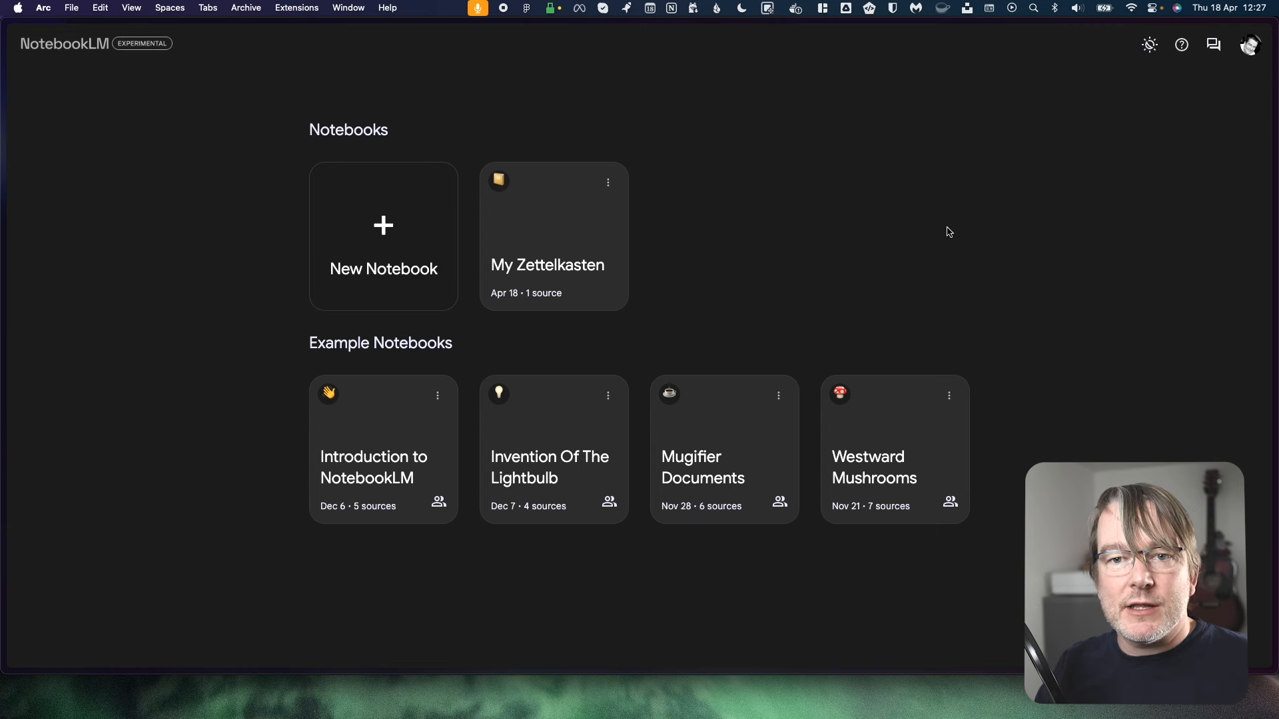
mouse_move(843, 224)
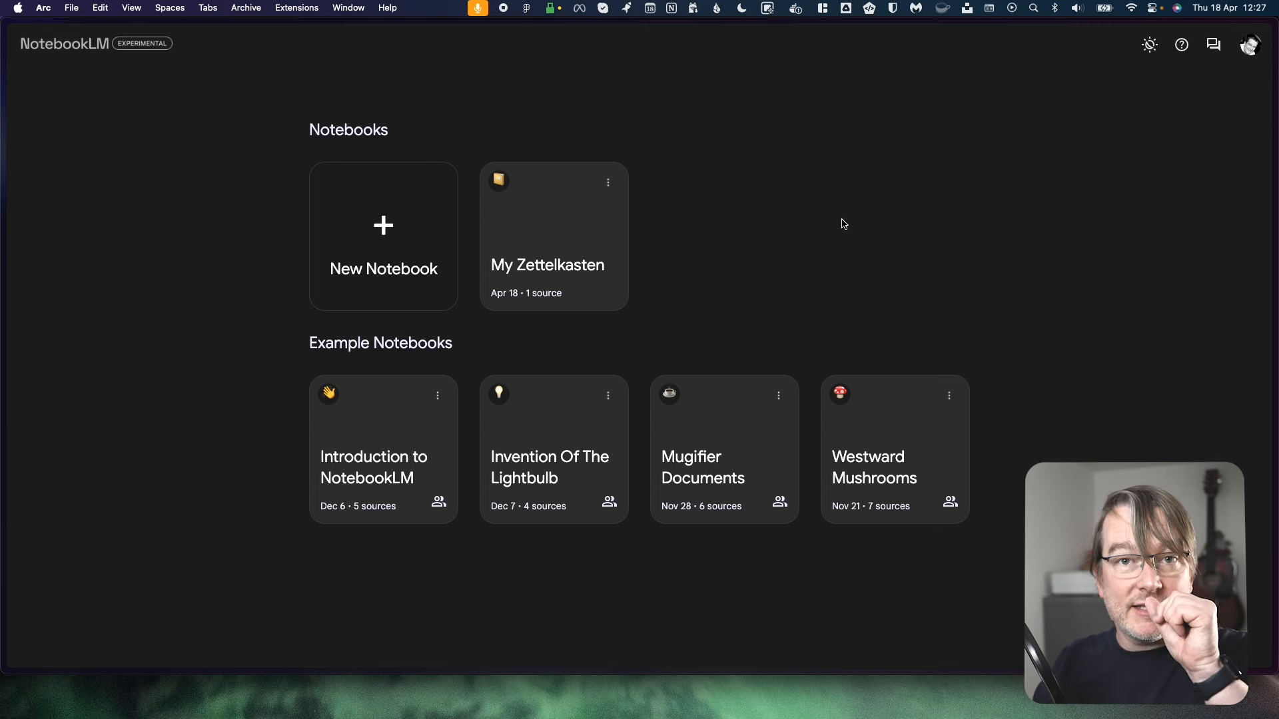